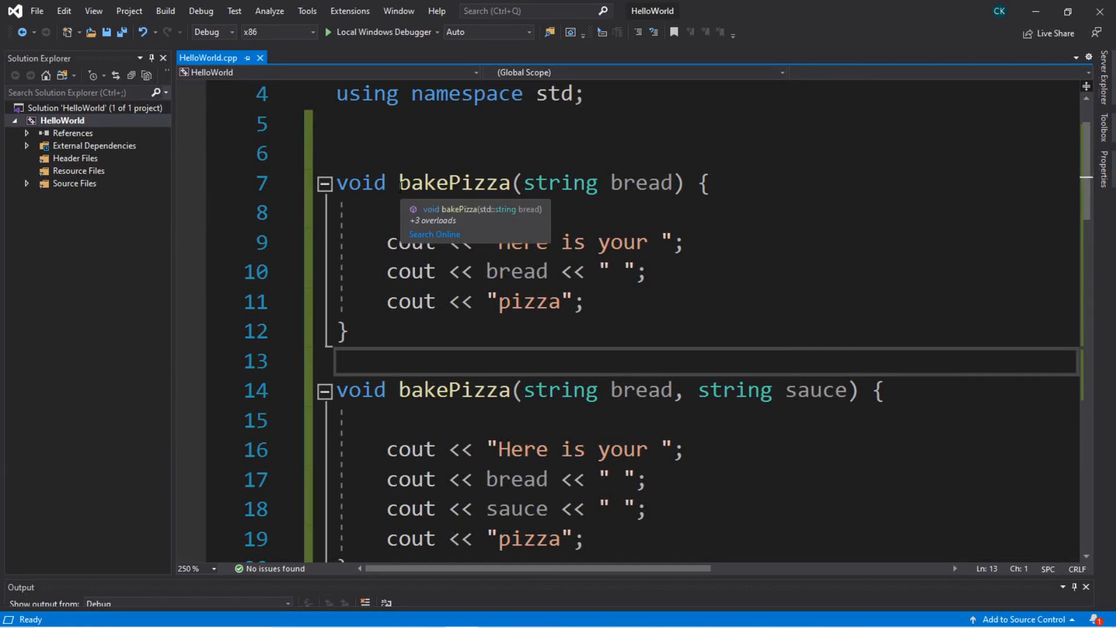
- Run the finished HelloWorld program and view the assembled pizza in the console
double_click(454, 182)
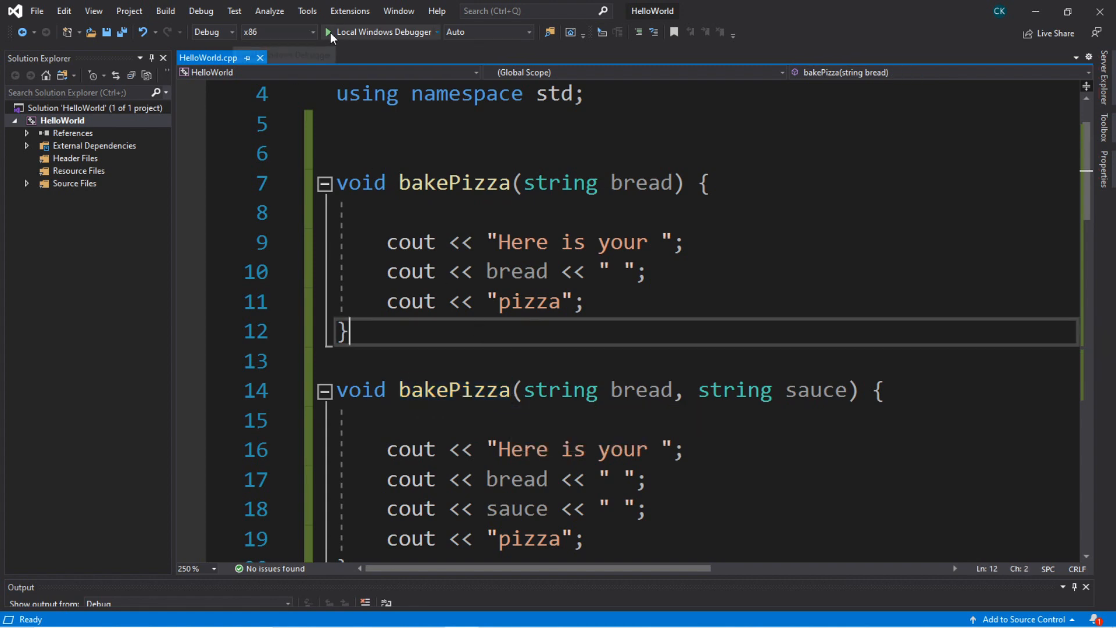
left_click(328, 32)
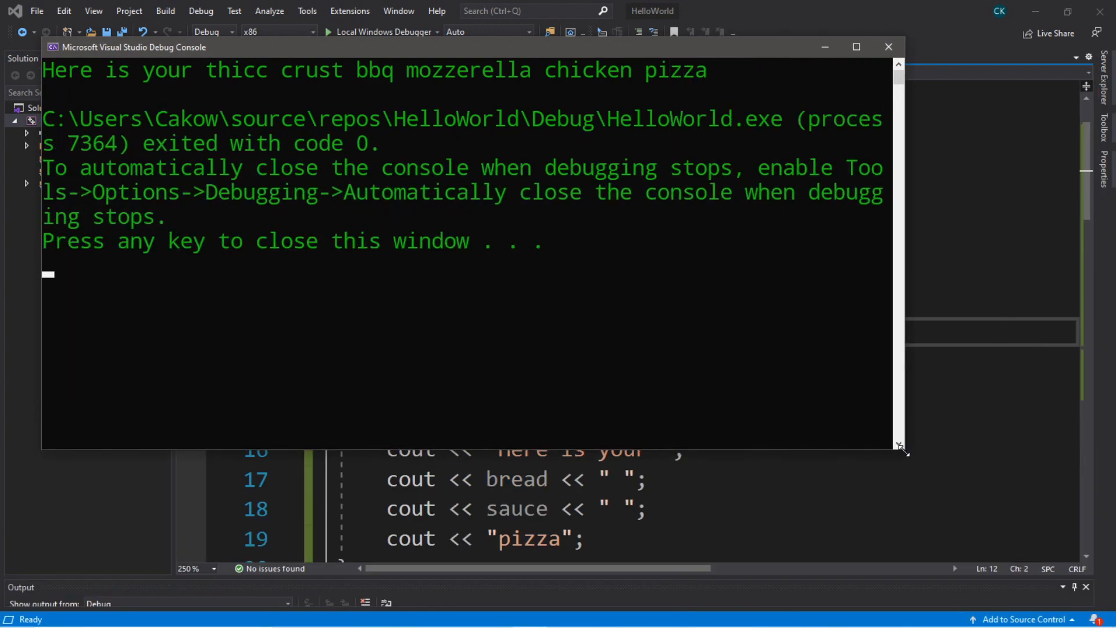
mouse_move(139, 148)
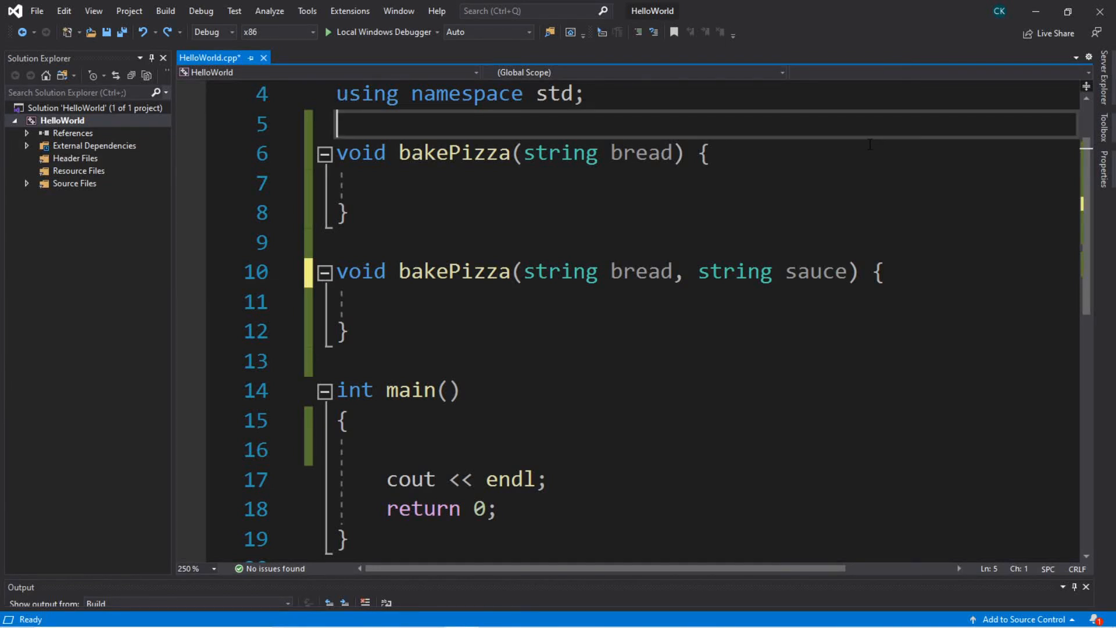
- Delete ', string sauce' so the second bakePizza takes only string bread
double_click(454, 153)
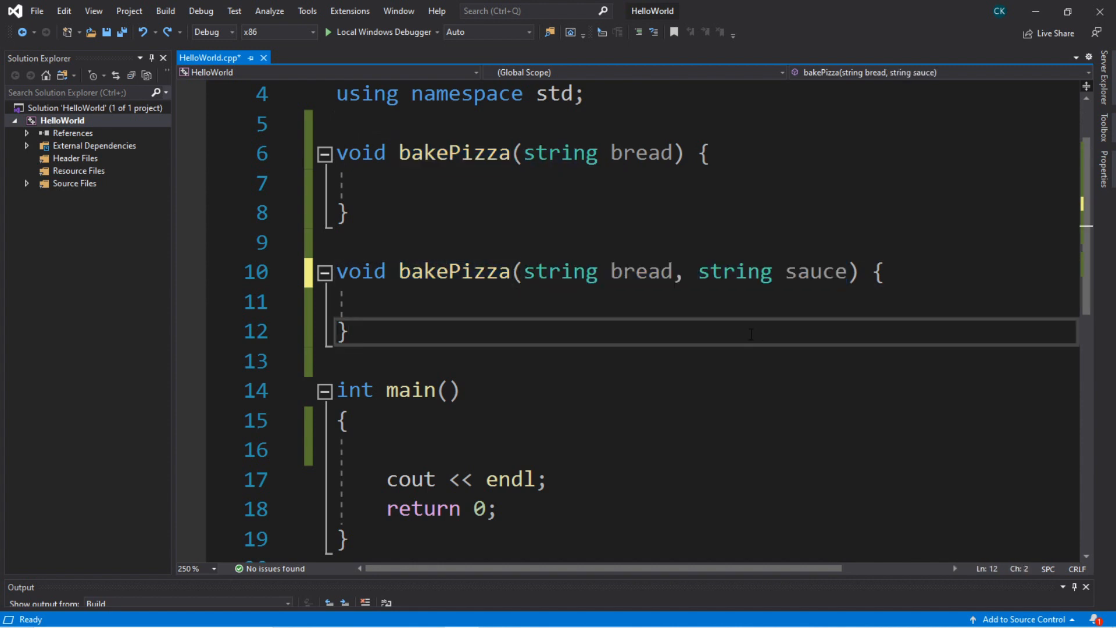
double_click(453, 153)
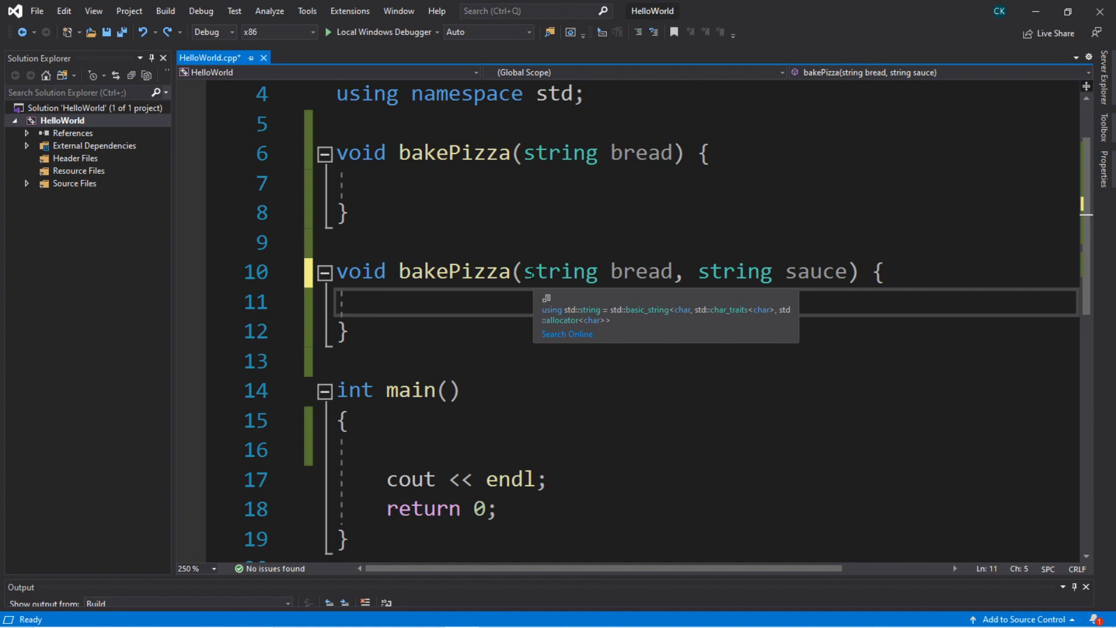
left_click_drag(524, 272, 852, 272)
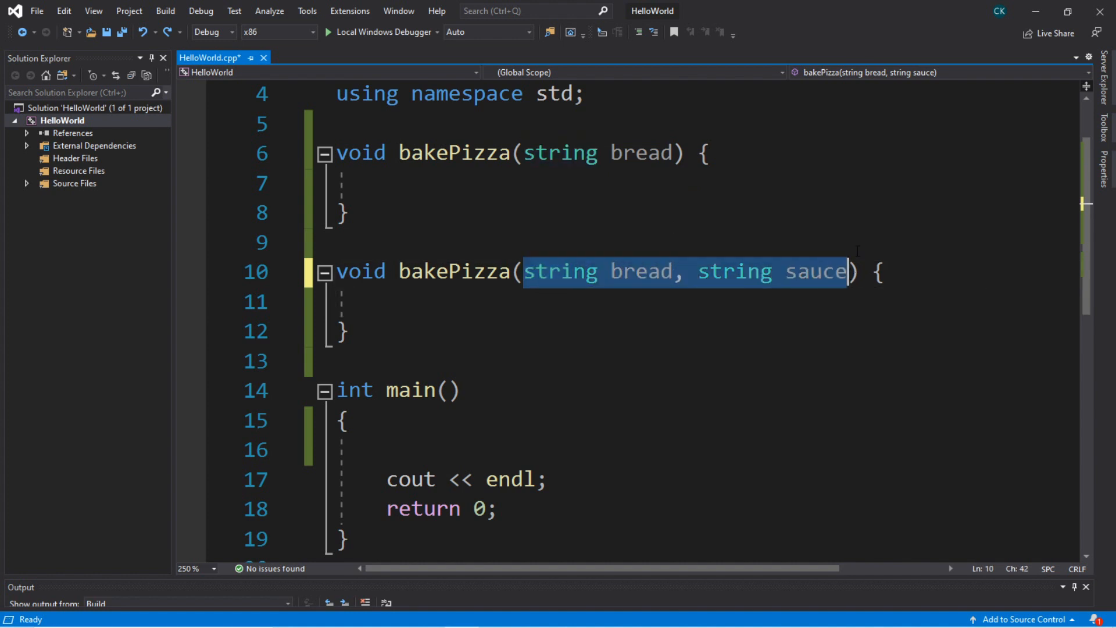
left_click(637, 271)
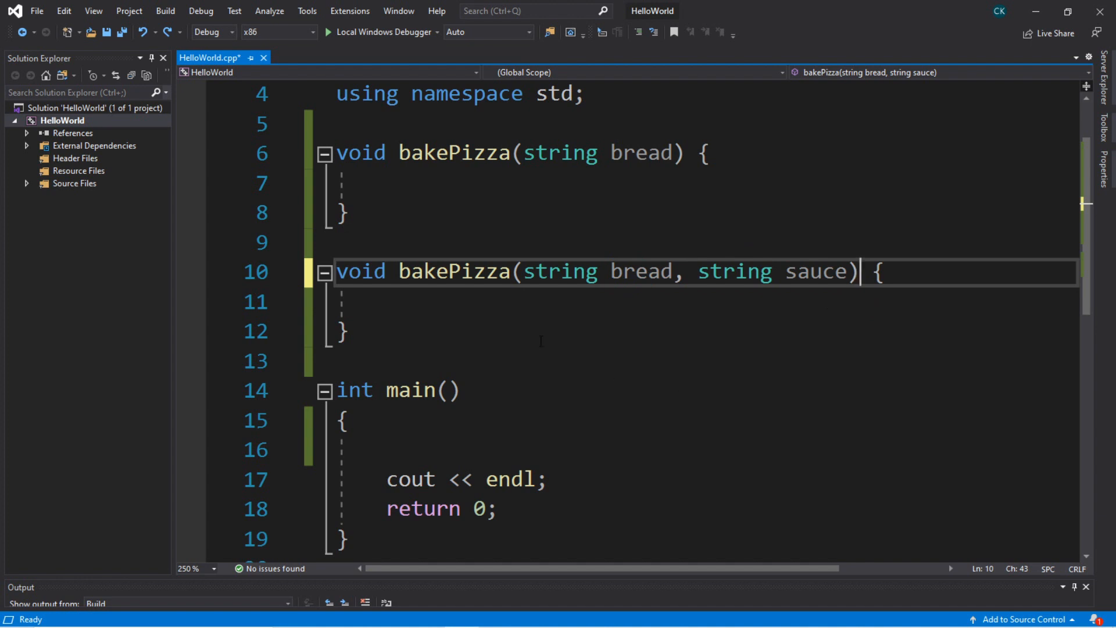
left_click_drag(611, 271, 859, 272)
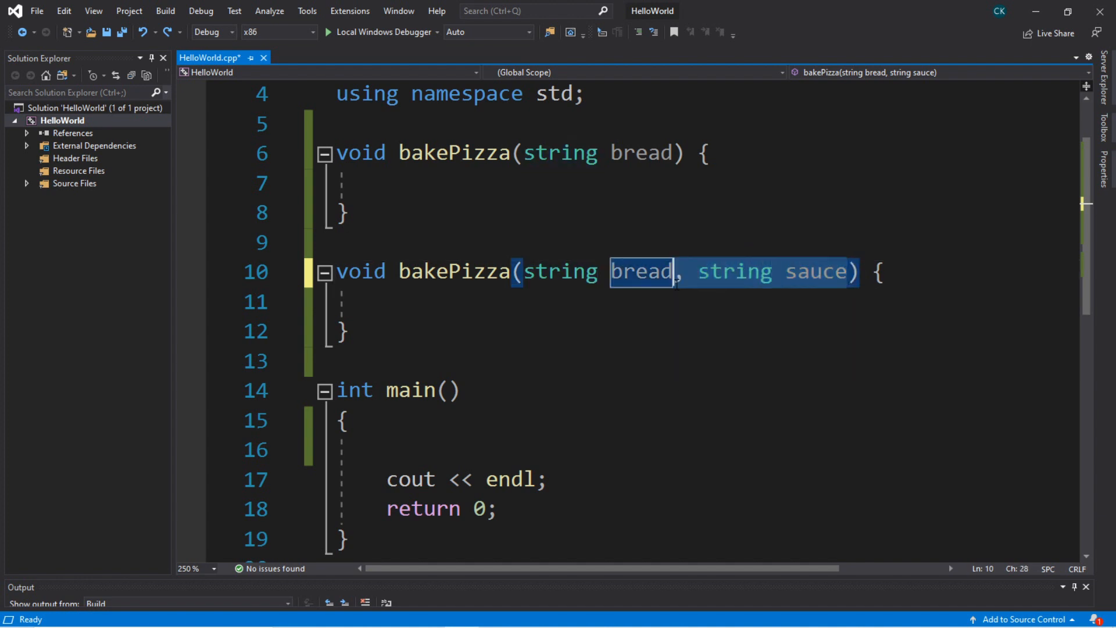
key("Delete")
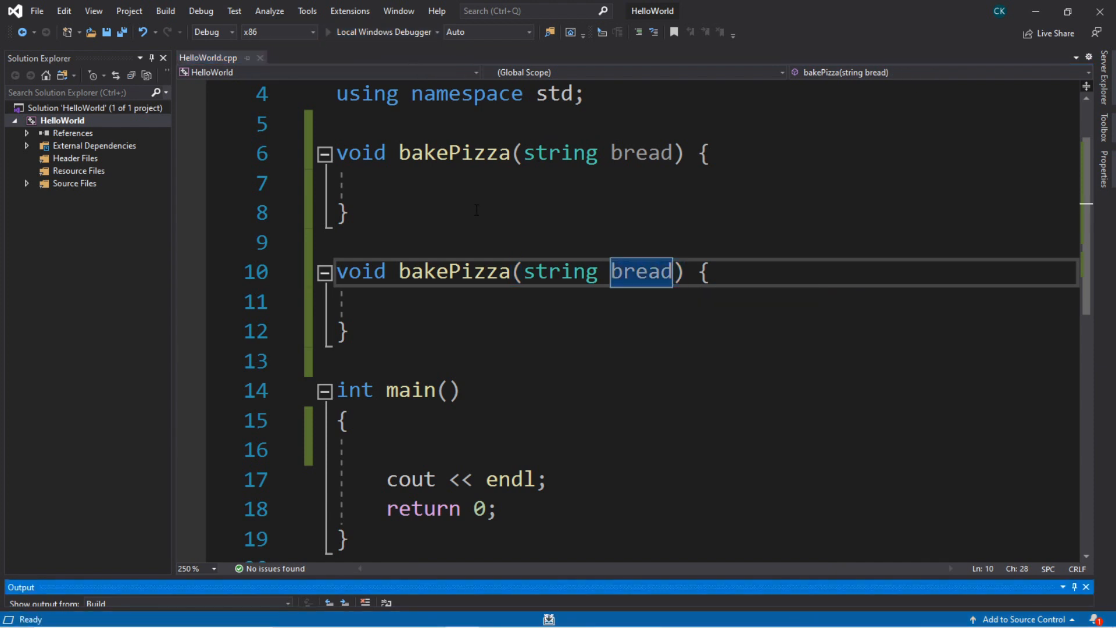
- Build with the duplicate overloads, dismiss the errors, and restore the sauce parameter
left_click(18, 32)
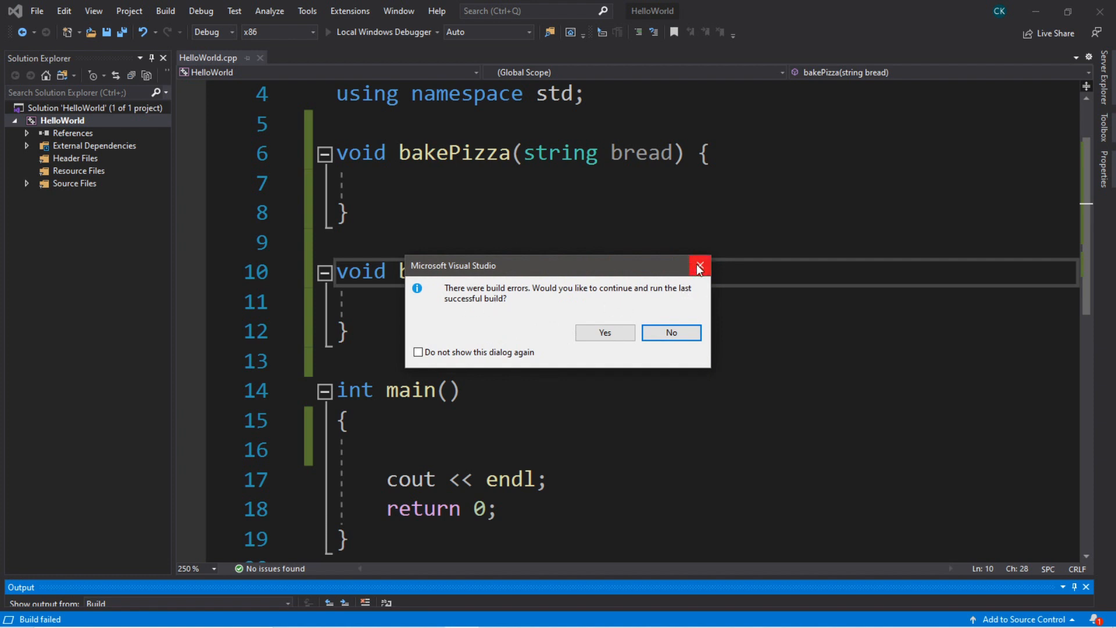
left_click(699, 265)
type(", string sauce")
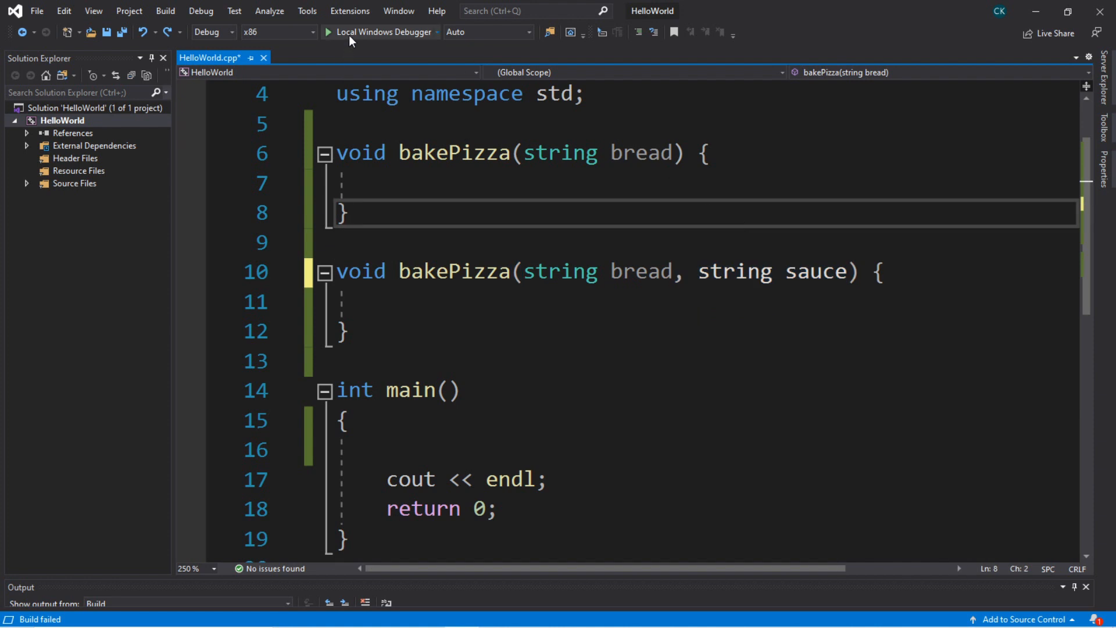
key("ctrl+s")
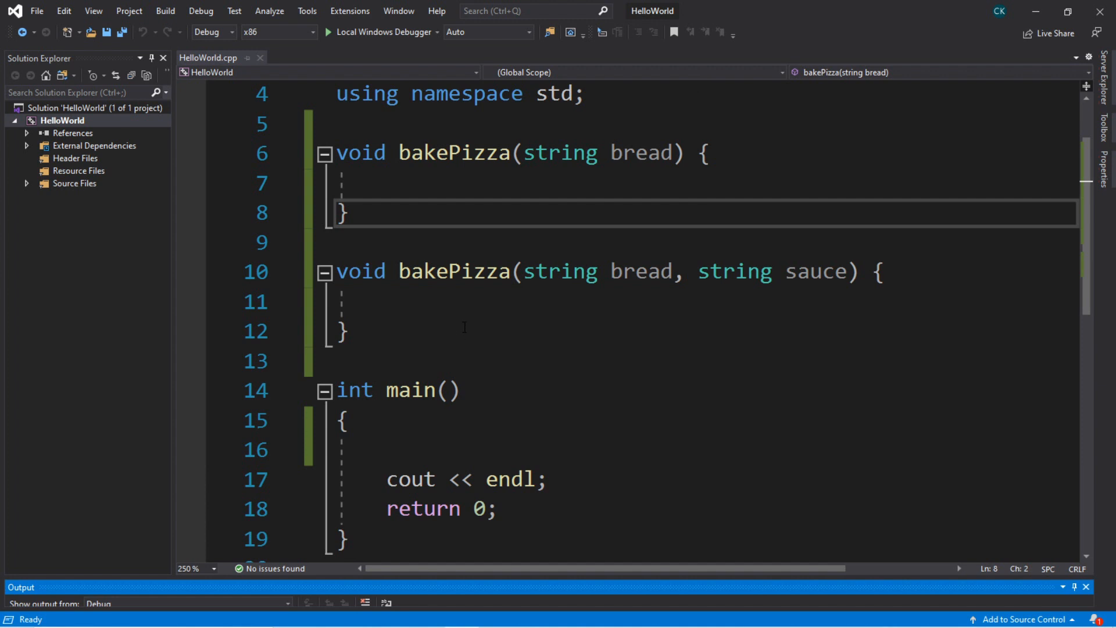
left_click_drag(525, 272, 821, 272)
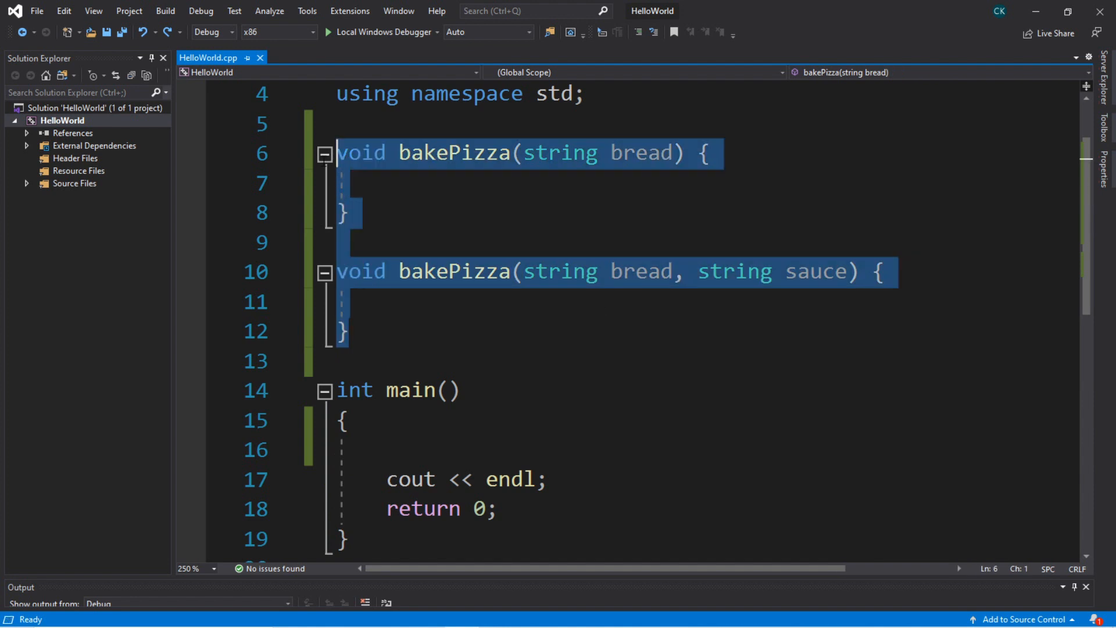
- Delete both bakePizza stubs and declare string bread, sauce, cheese and topping in main
key("Delete")
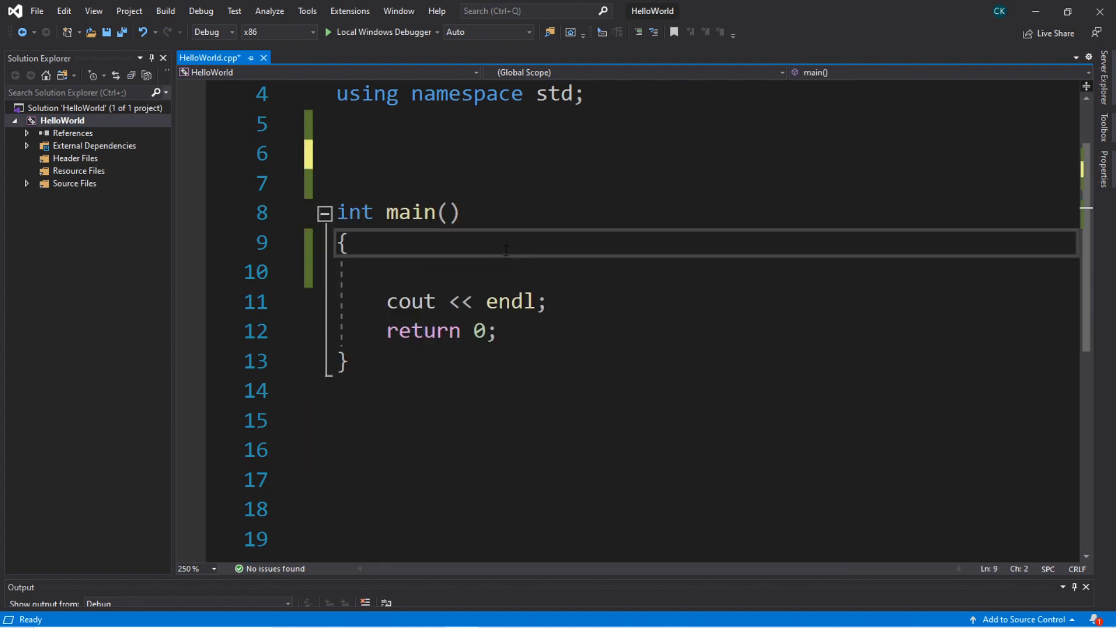
key("enter")
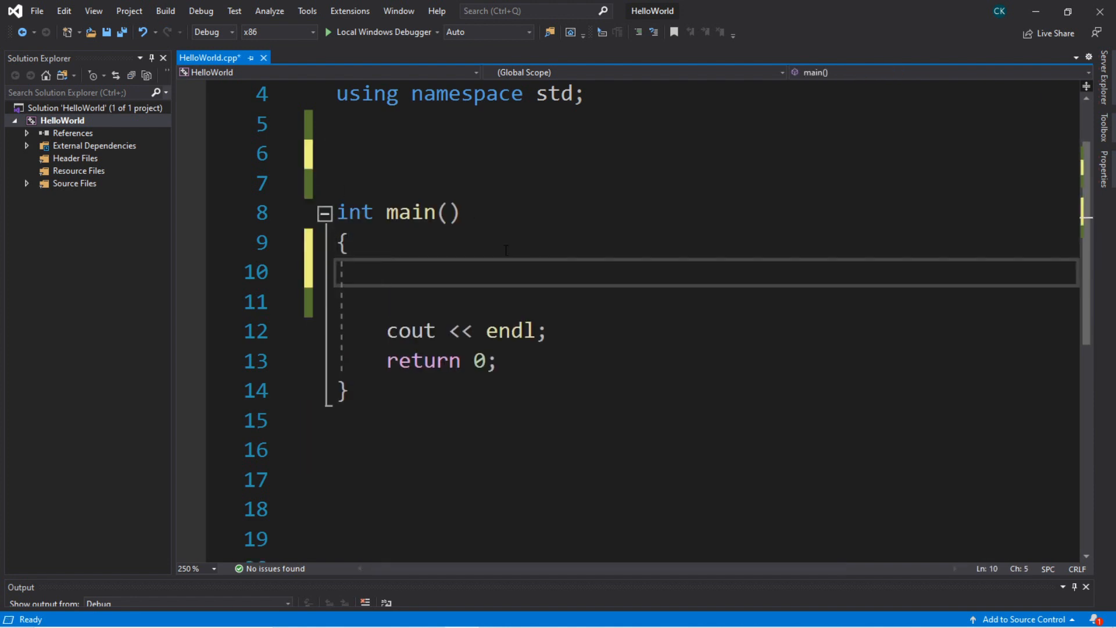
type("string b")
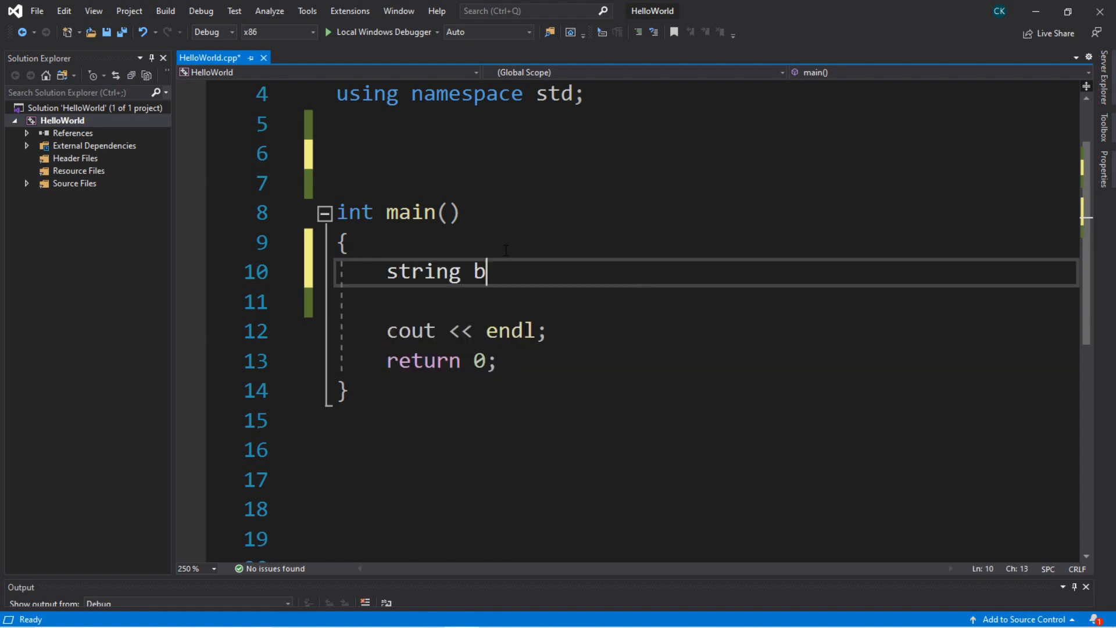
type("read;")
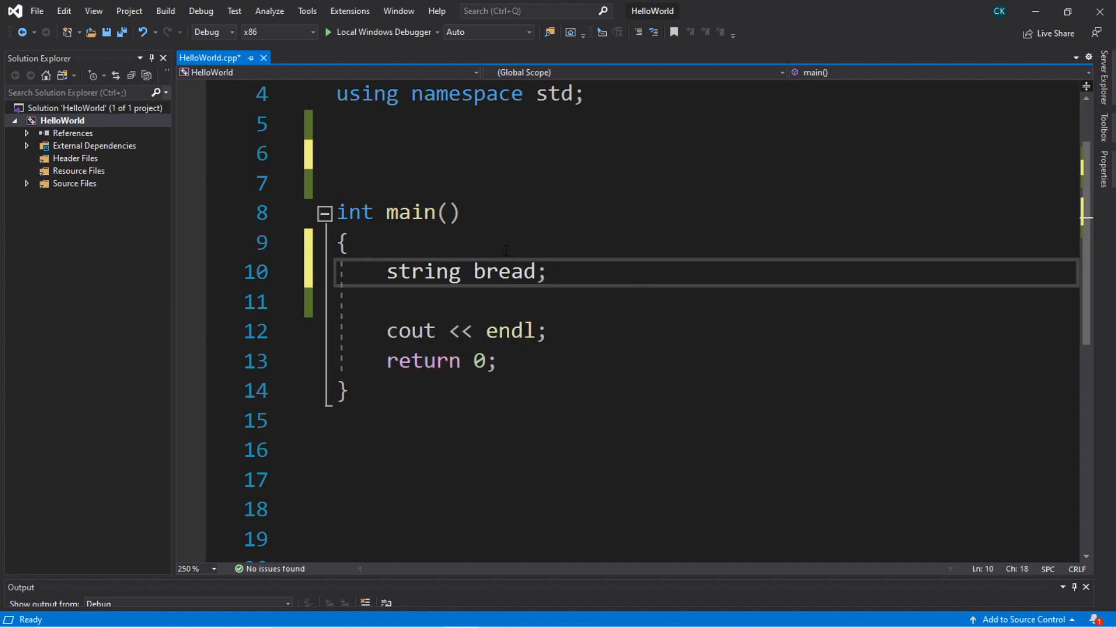
key("Enter")
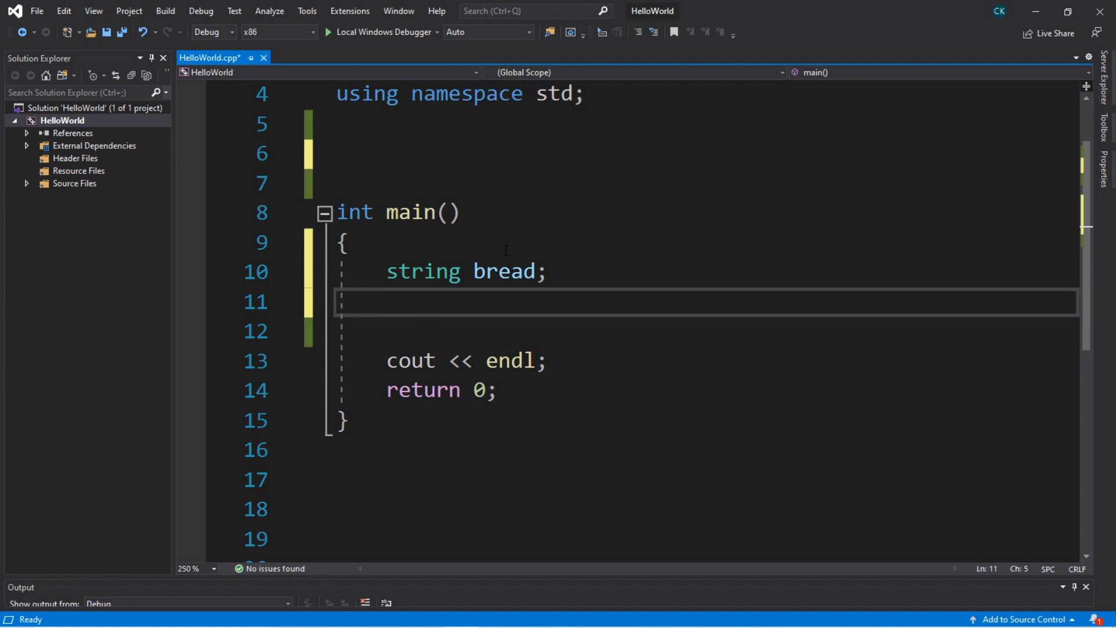
type("string")
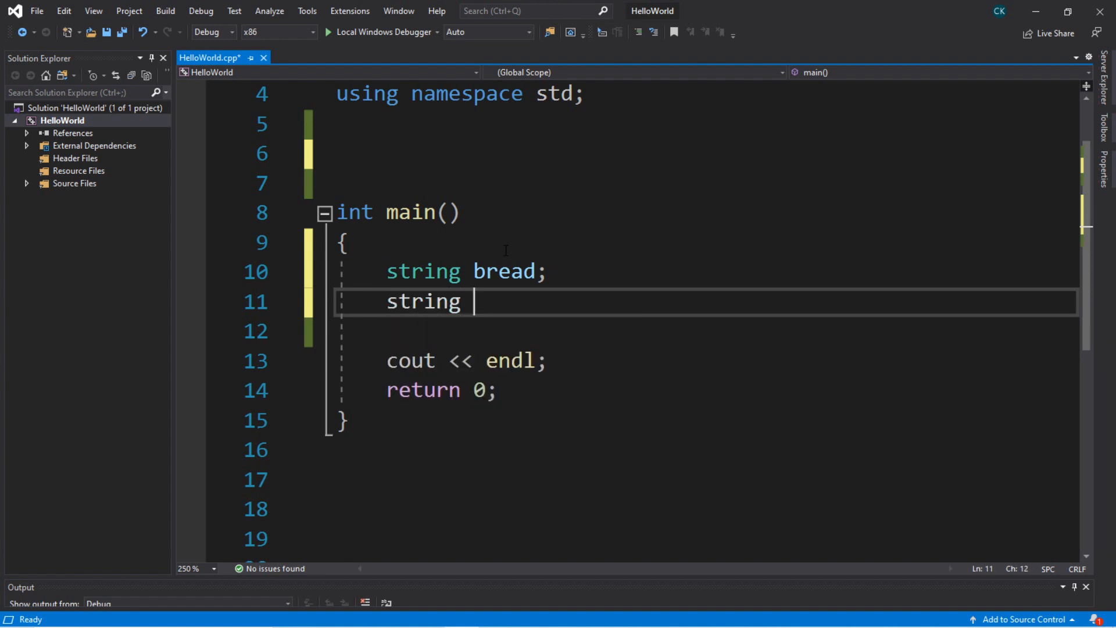
type("sauce;")
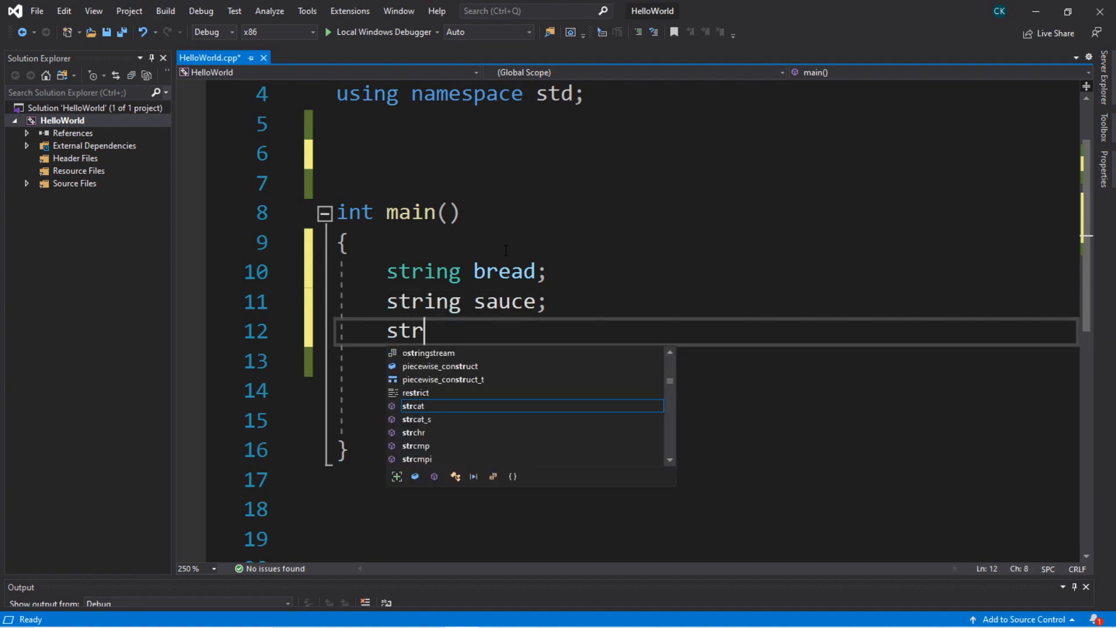
type("ing cheese;")
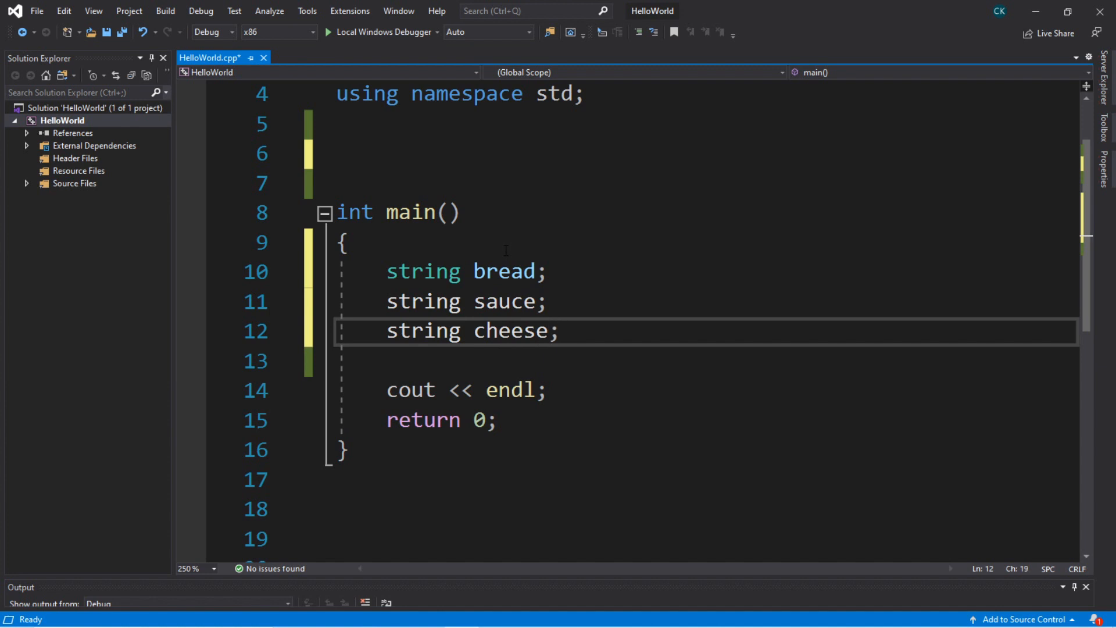
type("string")
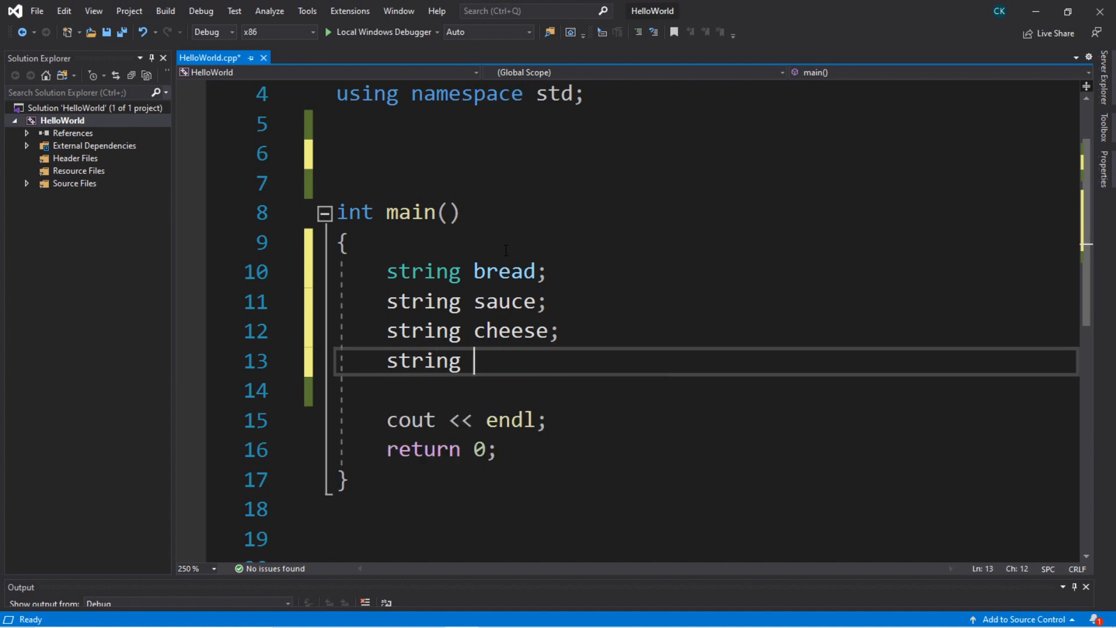
type("topping")
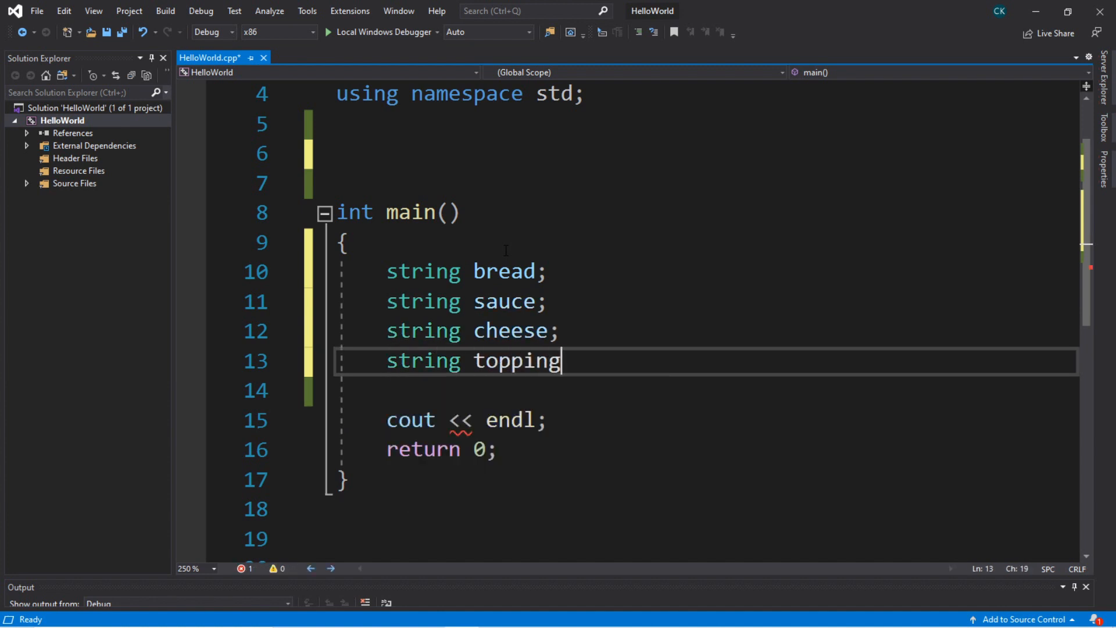
type(";")
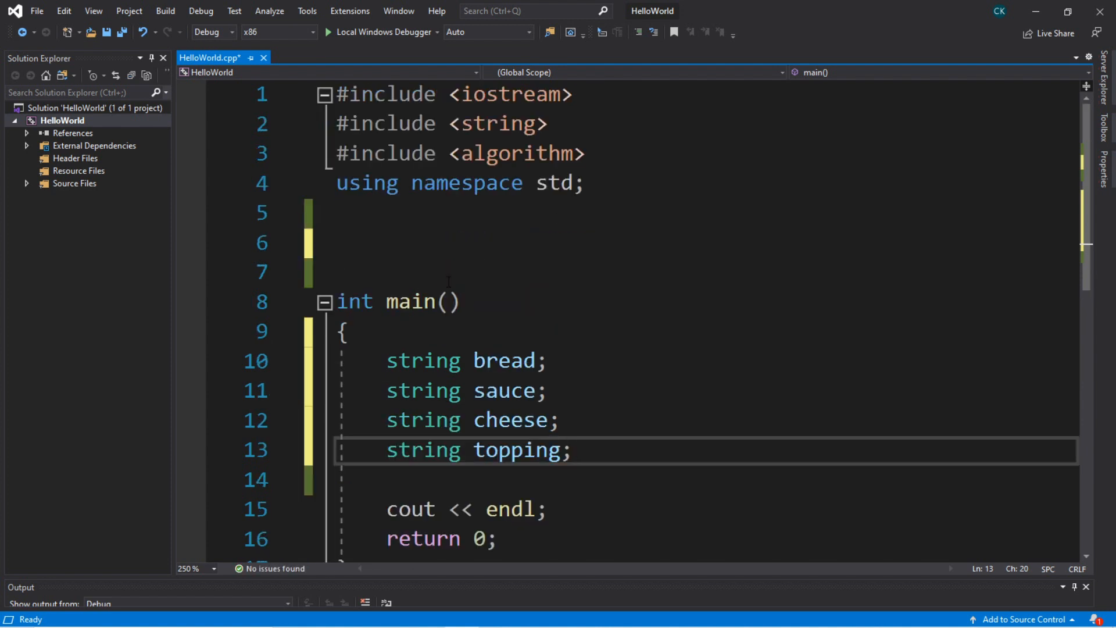
- Write void bakePizza(string bread, string sauce, string cheese, string topping){} above main
left_click(462, 241)
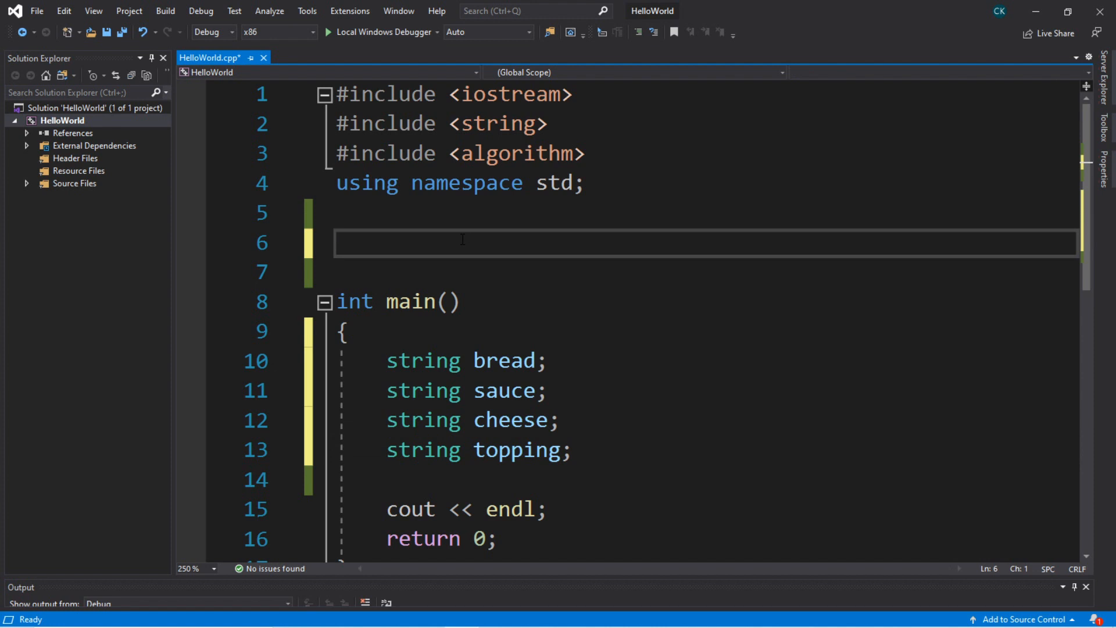
key("Enter")
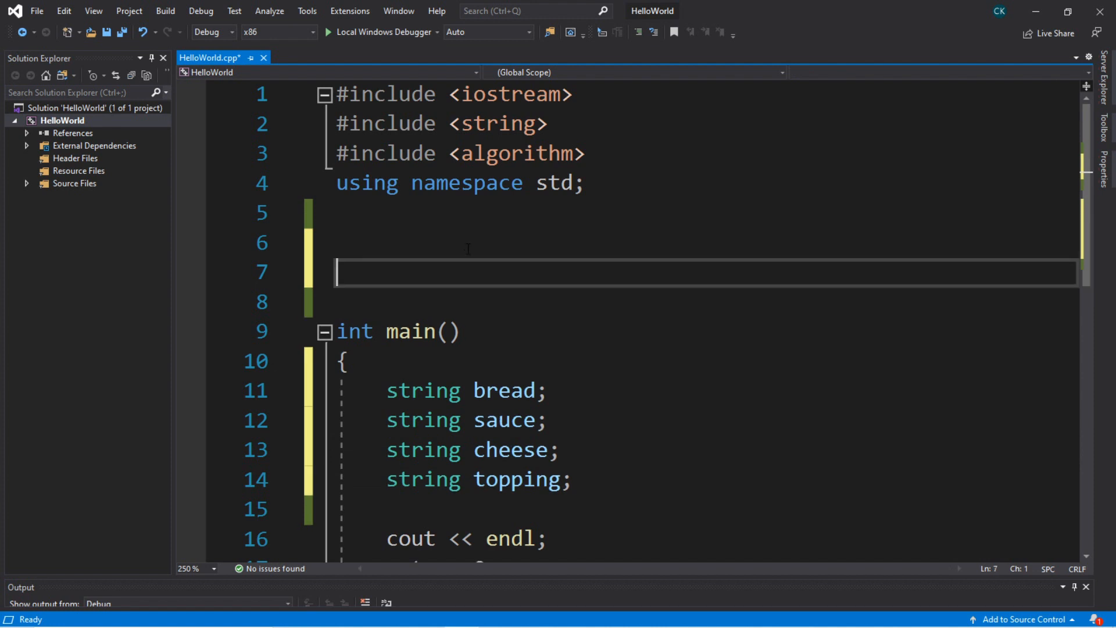
mouse_move(650, 446)
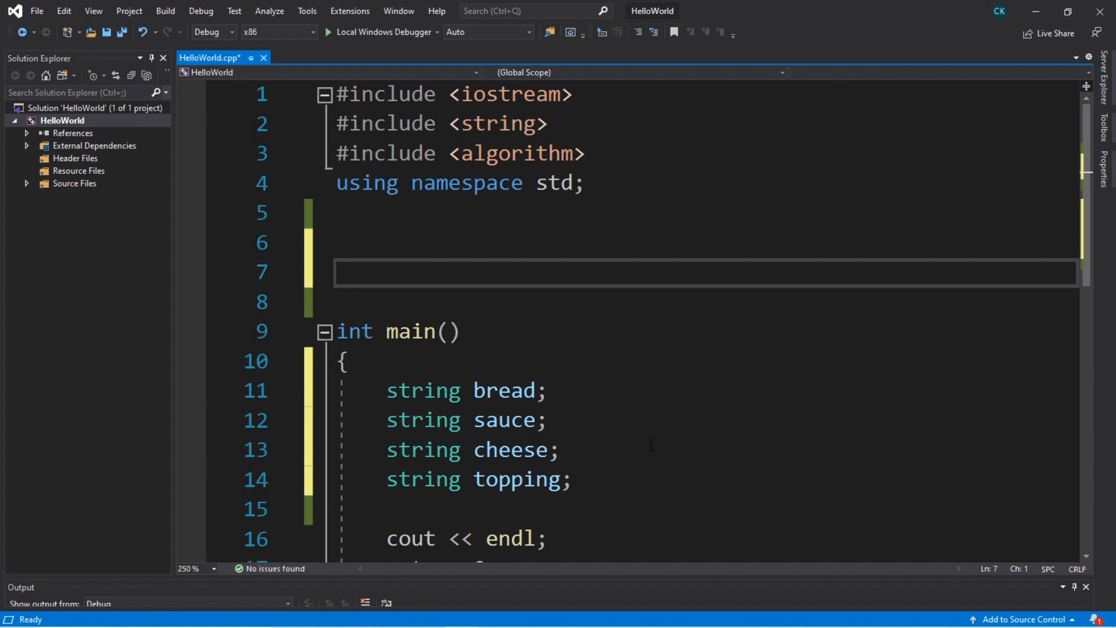
type("void bakePi")
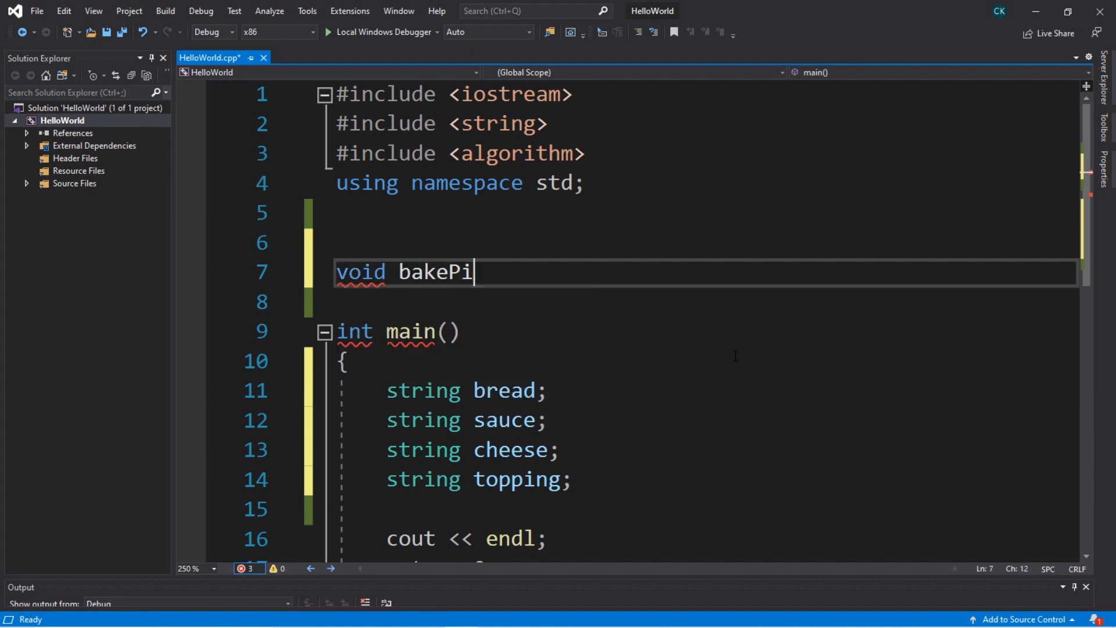
type("zza(){}")
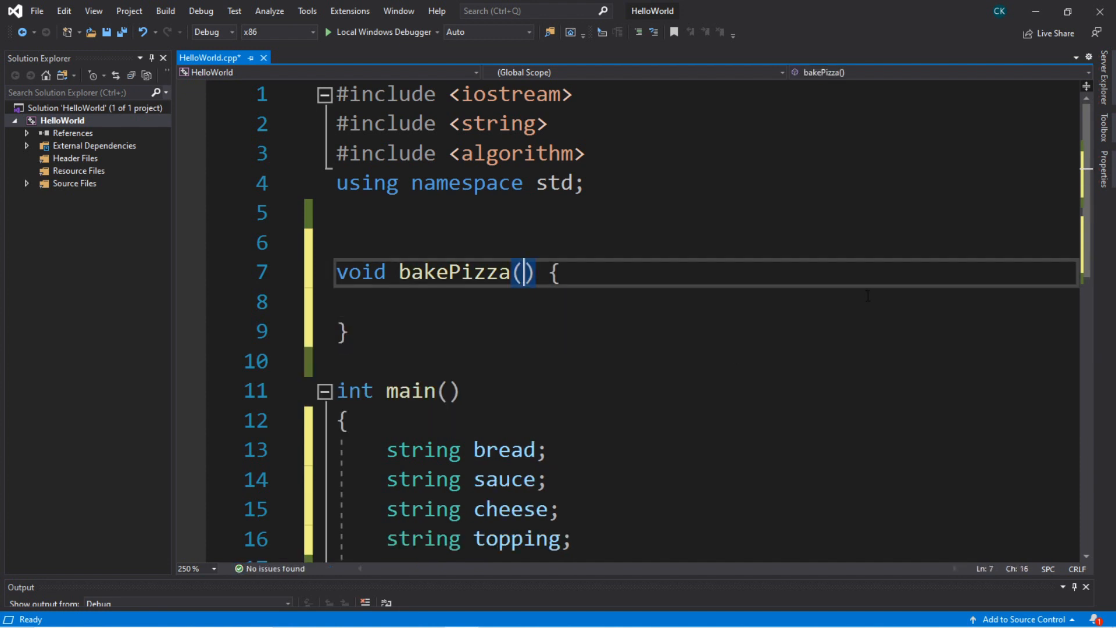
type("string bread,")
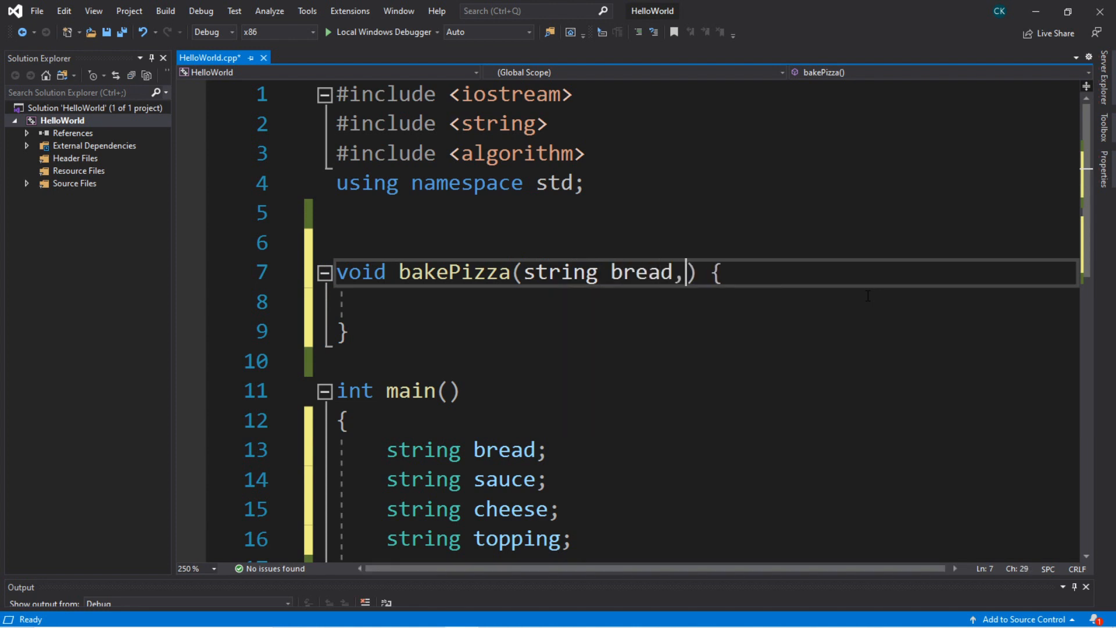
type("string sauce")
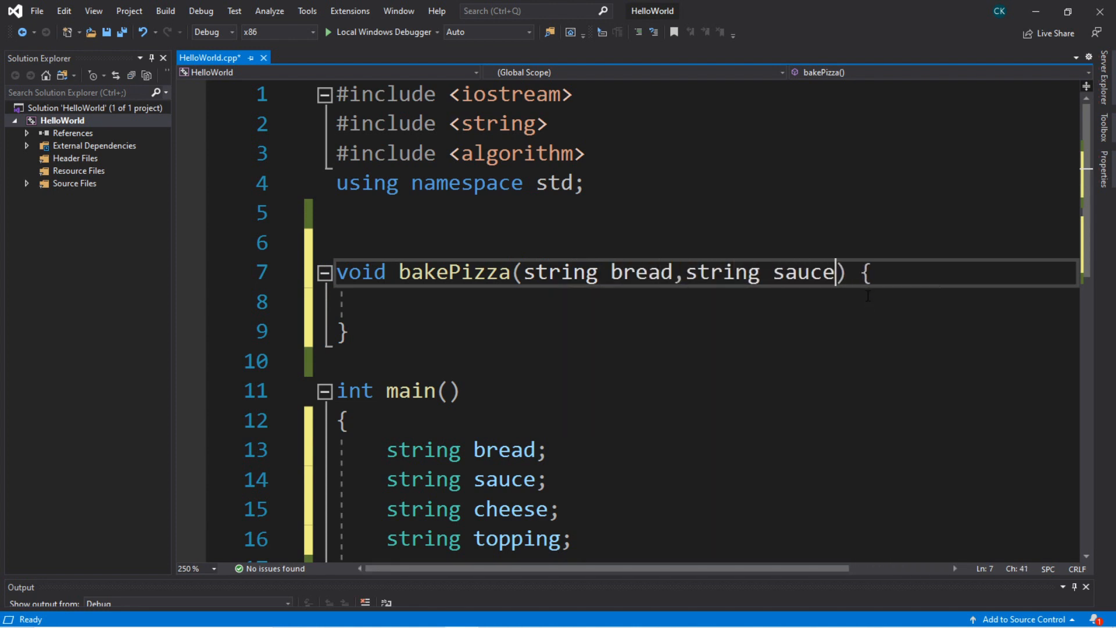
type(",string")
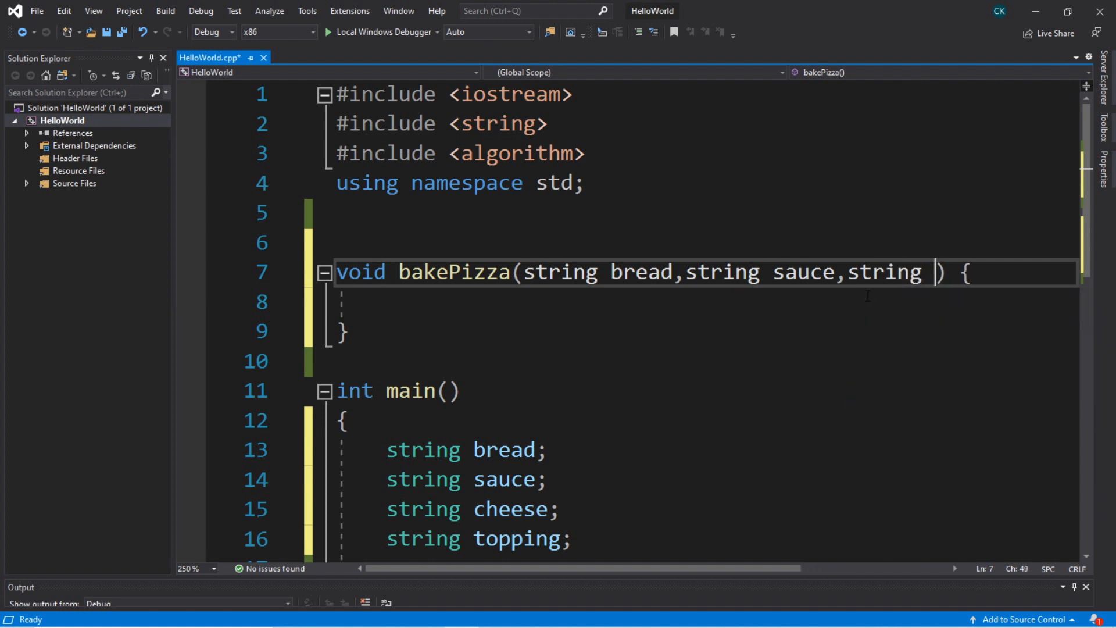
type("cheese,stri")
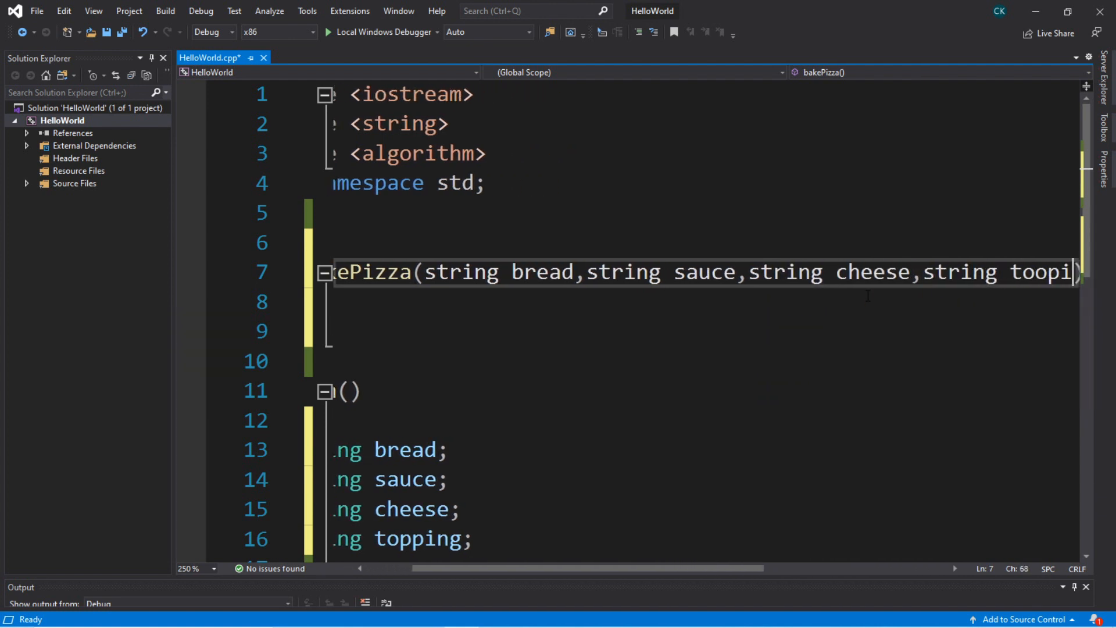
type("ng")
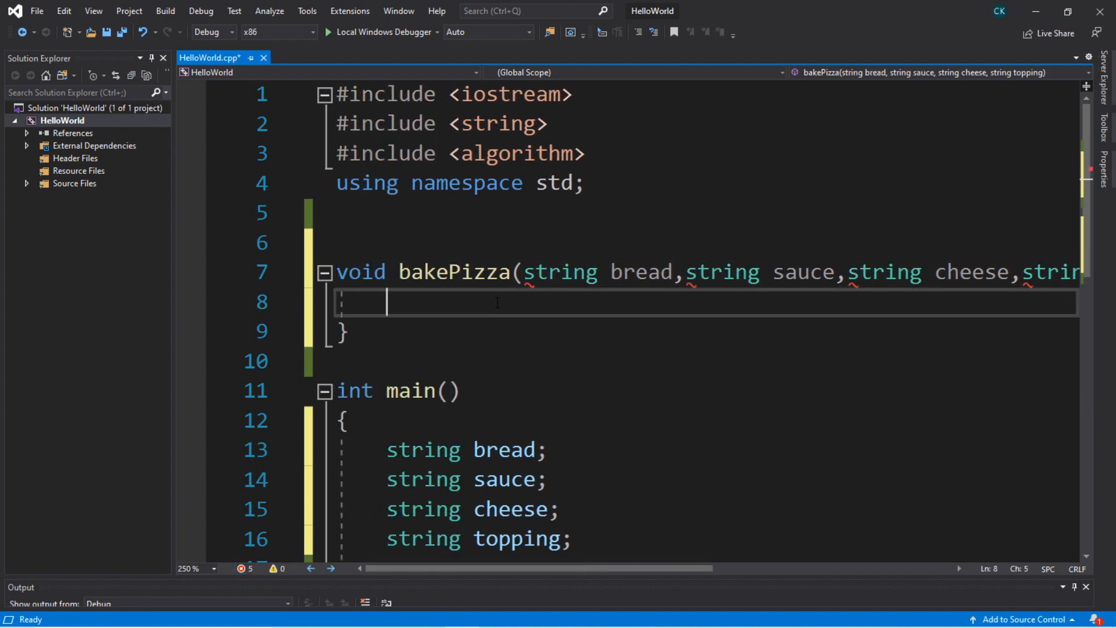
- Add cout lines printing "Here is your ", then bread and sauce
key("Enter")
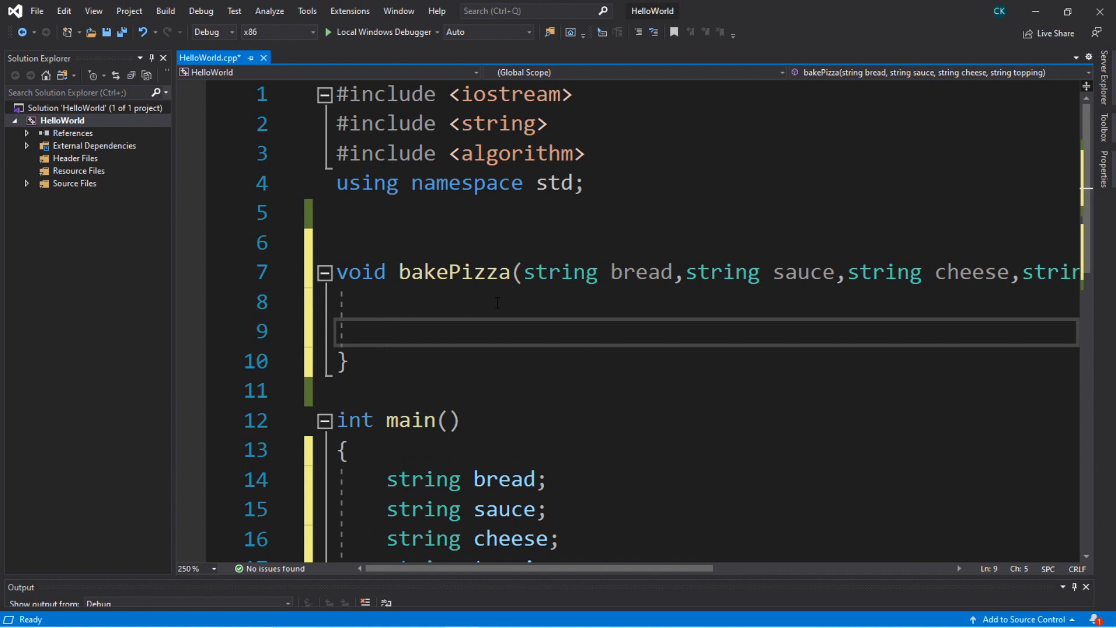
type("cout <<")
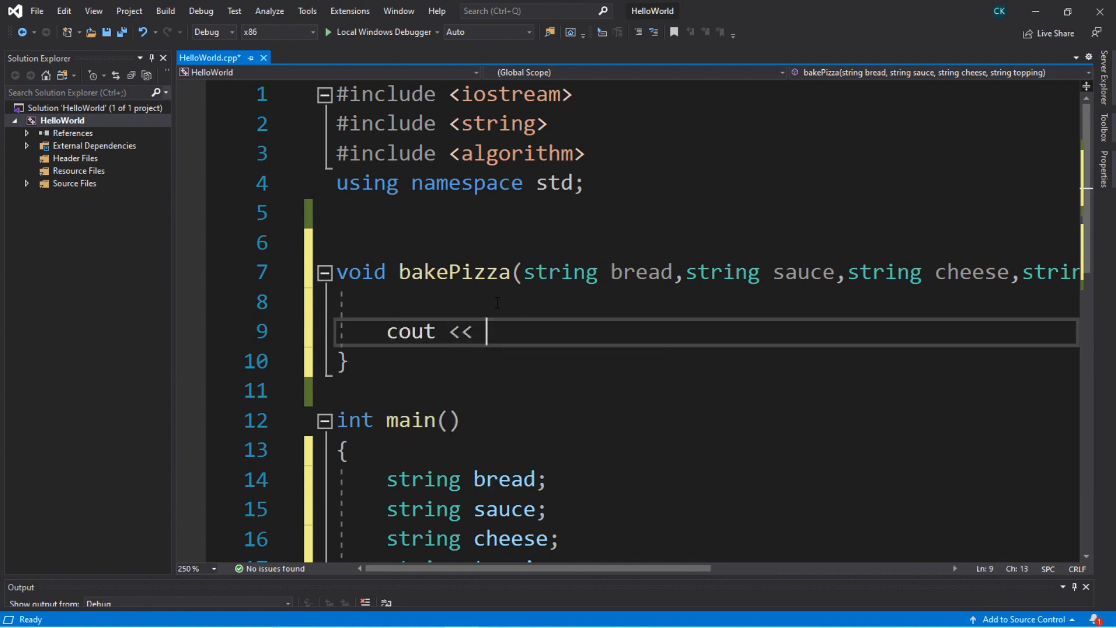
type("\"Here is yo")
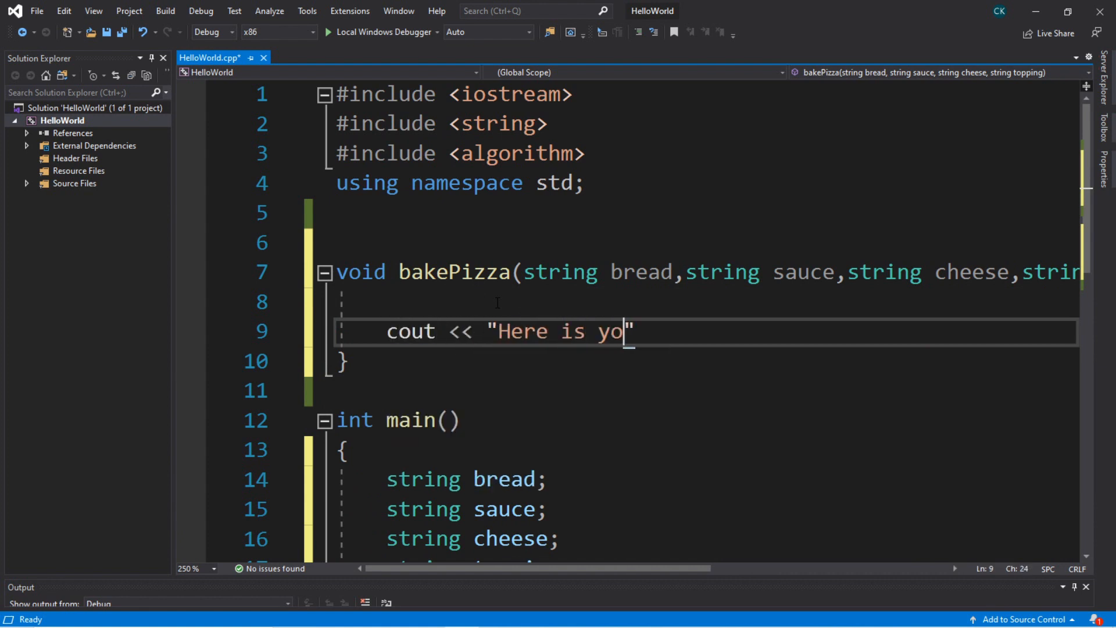
type("ur")
type("cout << brea")
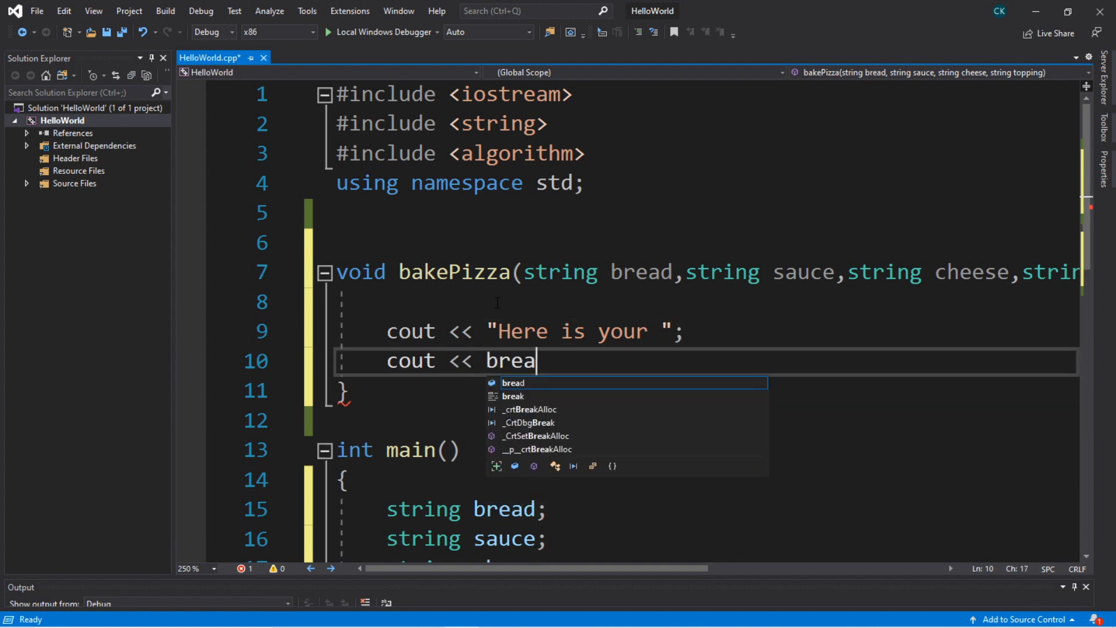
type("d << \" \"")
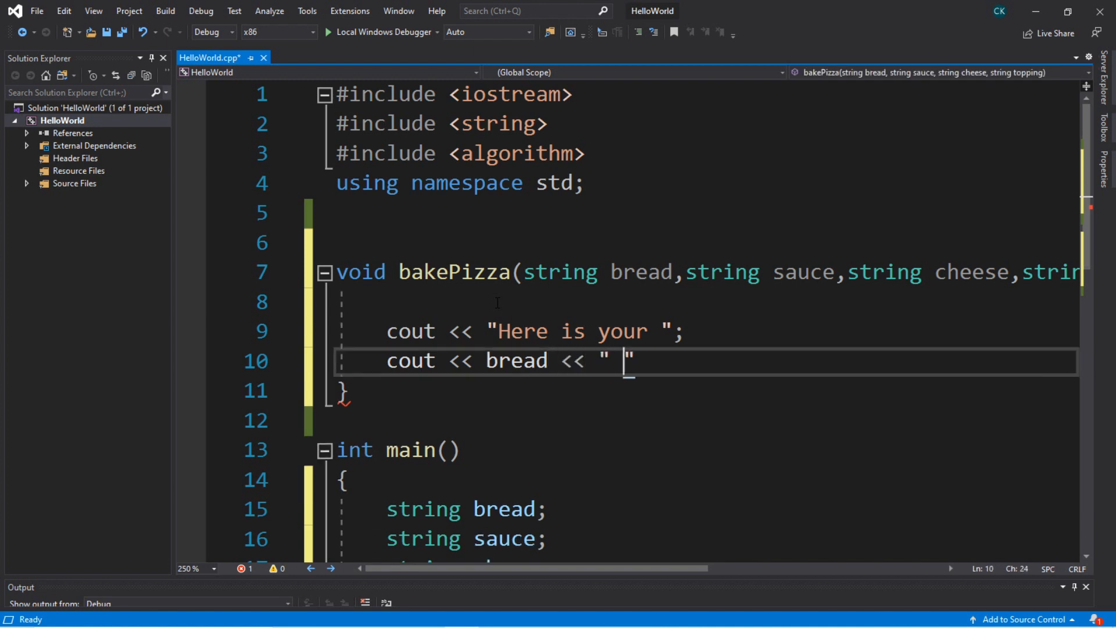
type("cout << sau")
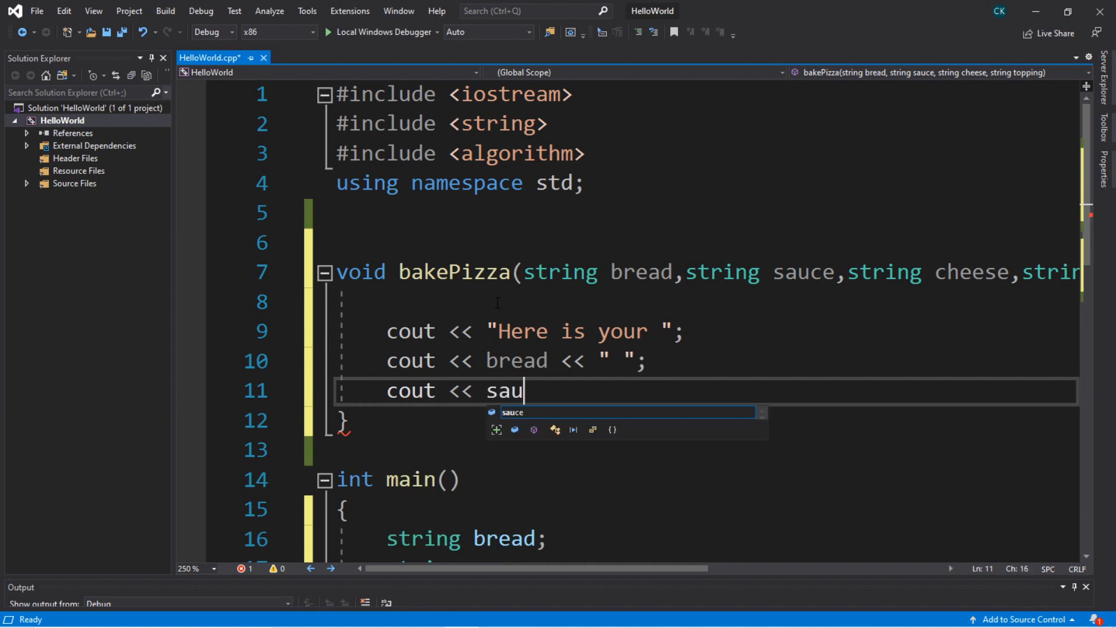
type("ce << \" \";")
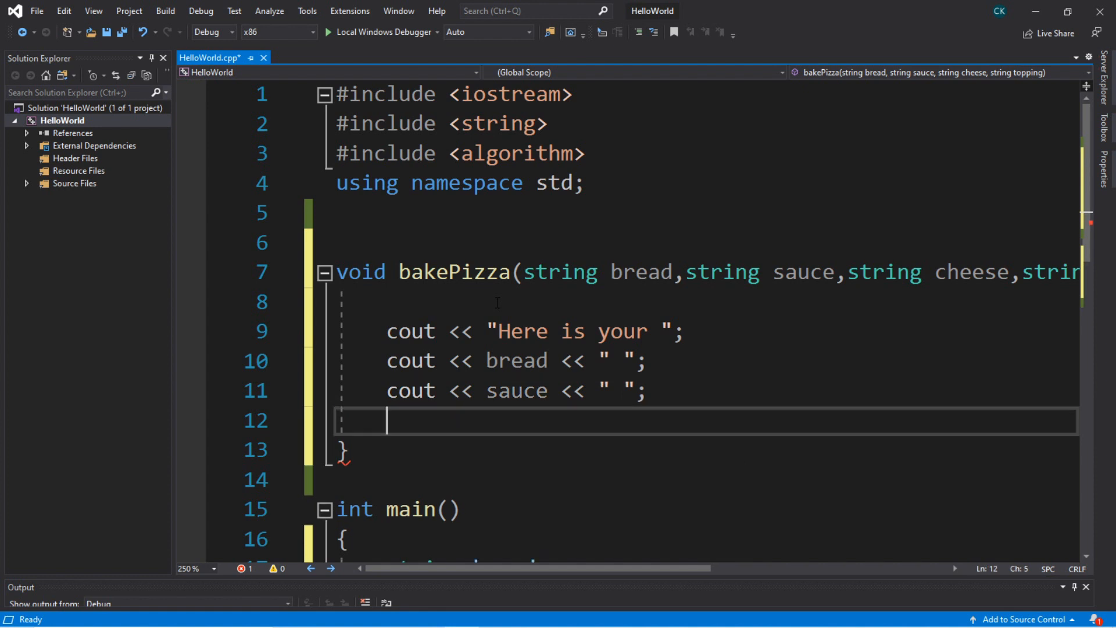
- Print cheese and topping each followed by " ", then a final " pizza"
type("cout << cheese <<")
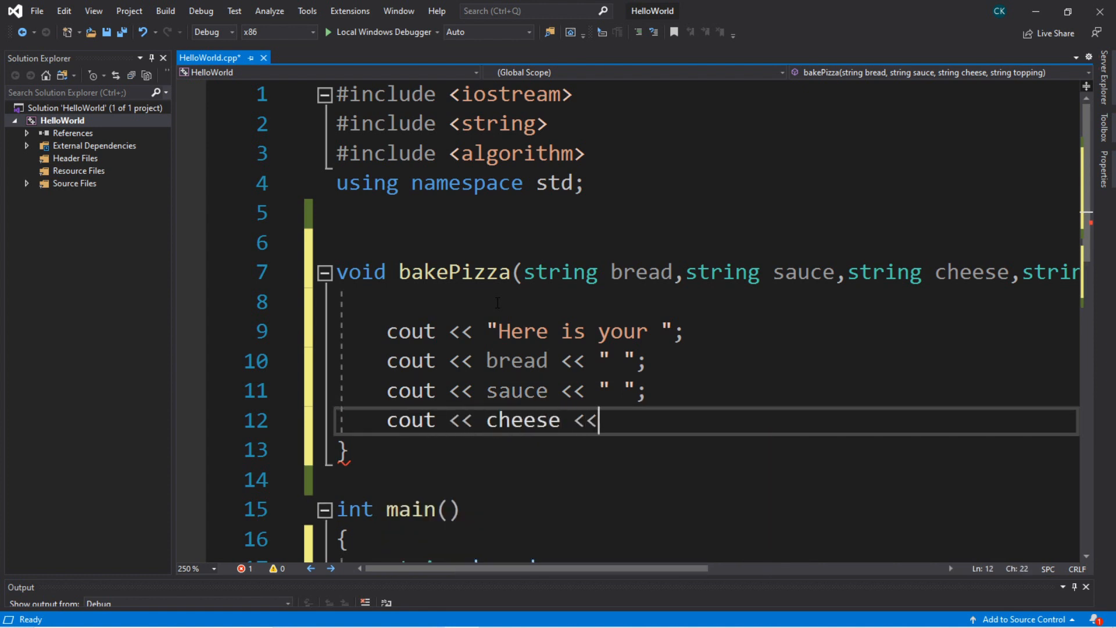
type("\" \";")
type("cout")
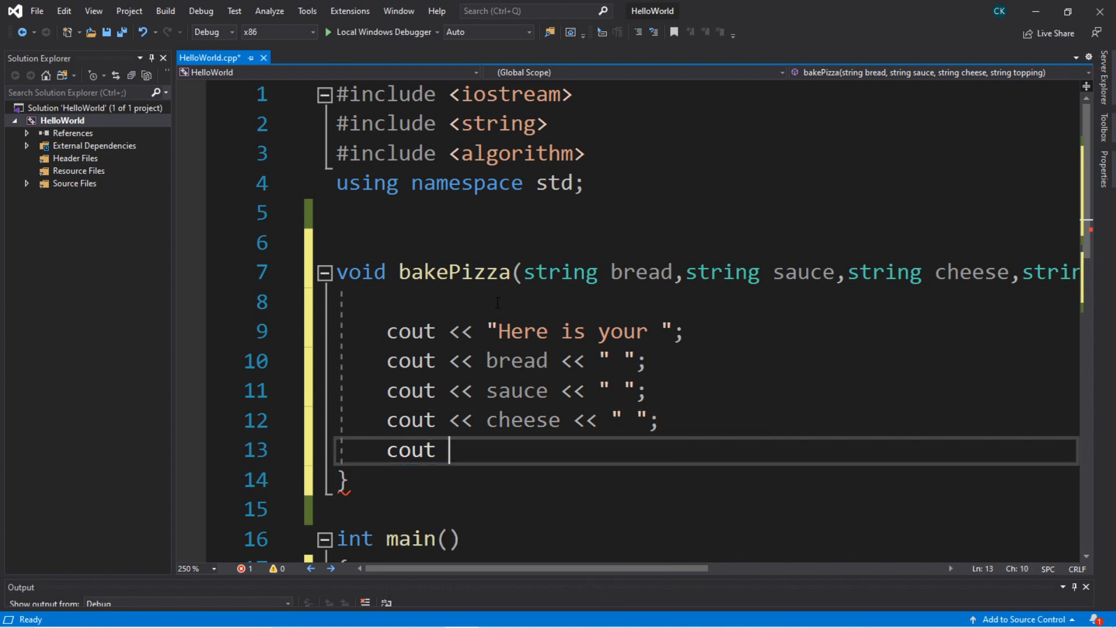
type("<< \"\"")
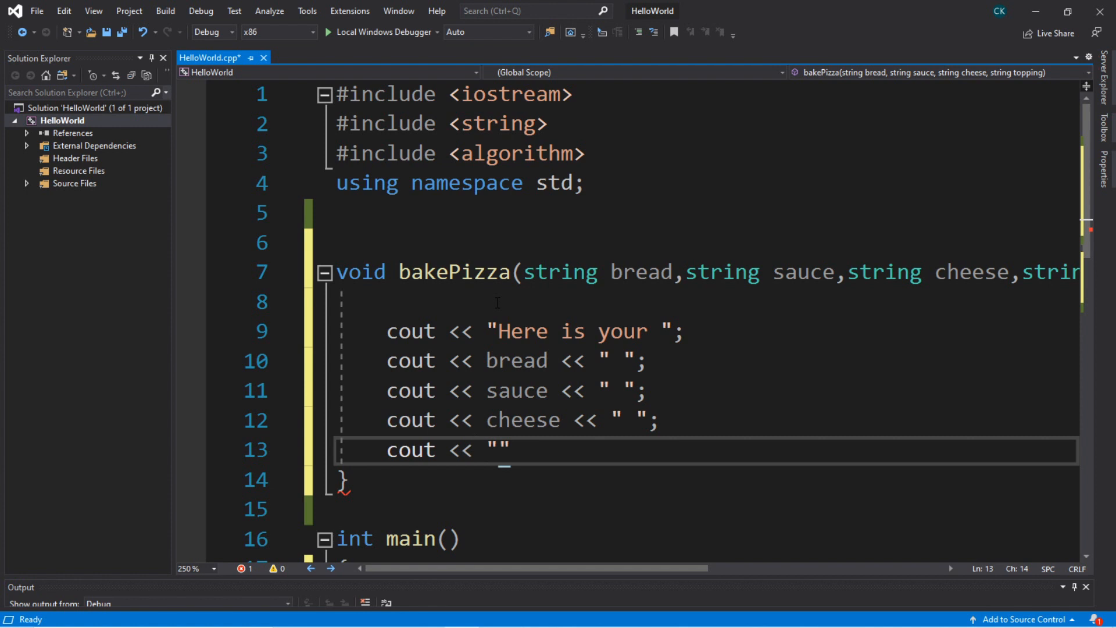
type("topping")
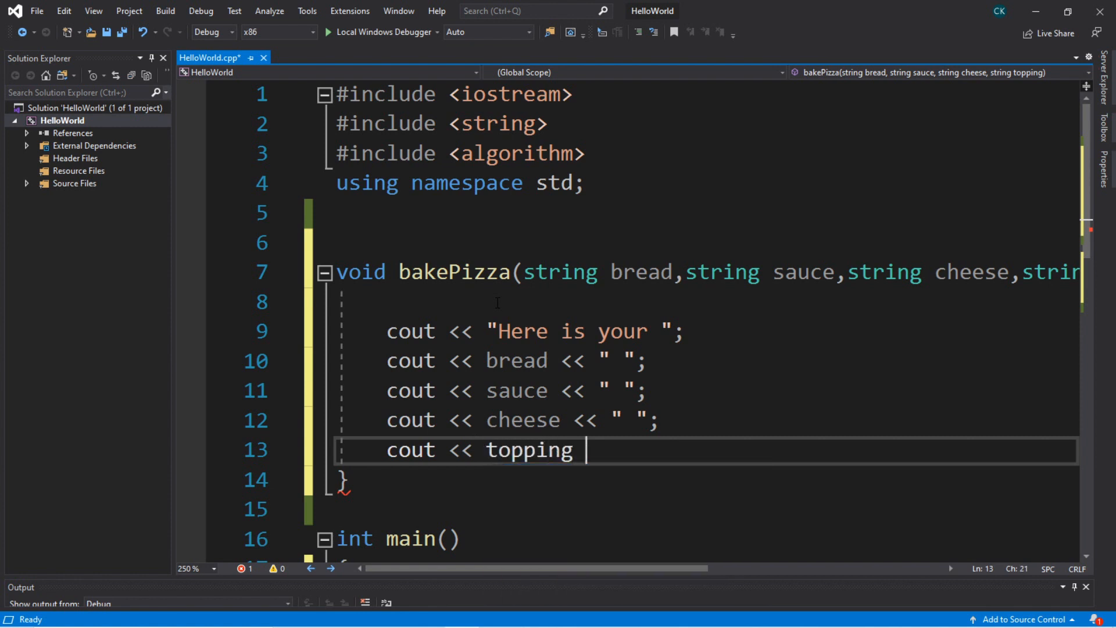
type("<<")
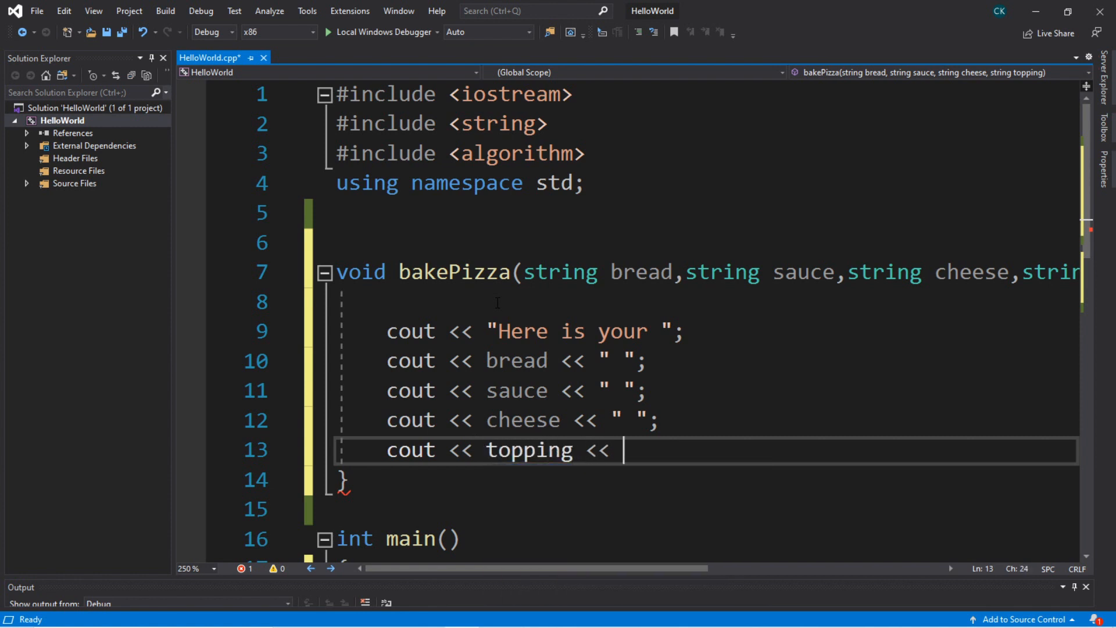
type("\" \"")
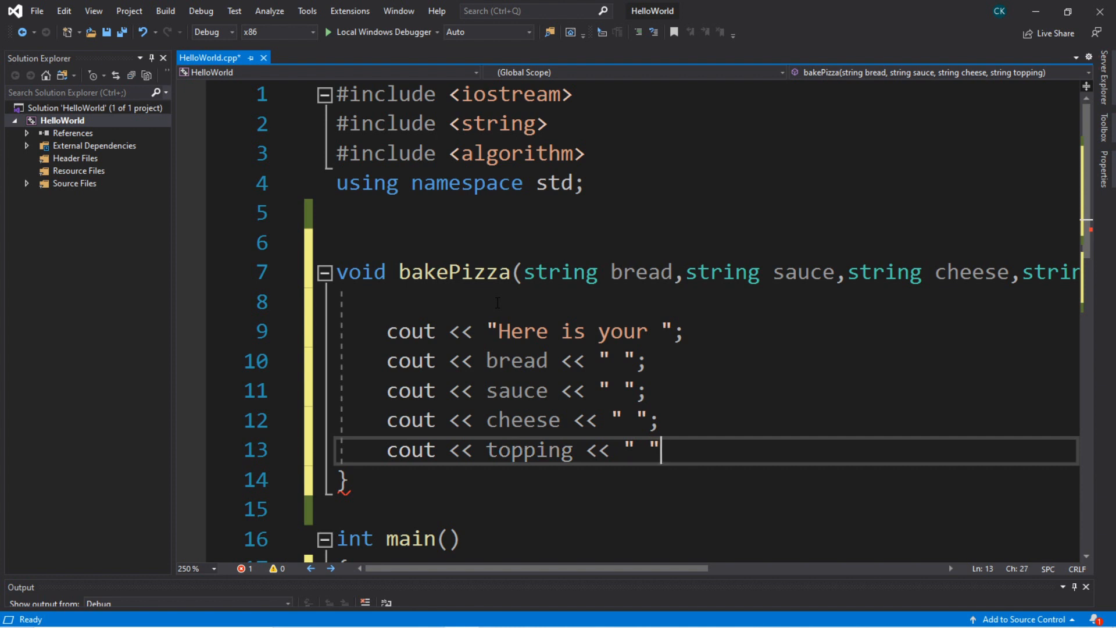
type(";")
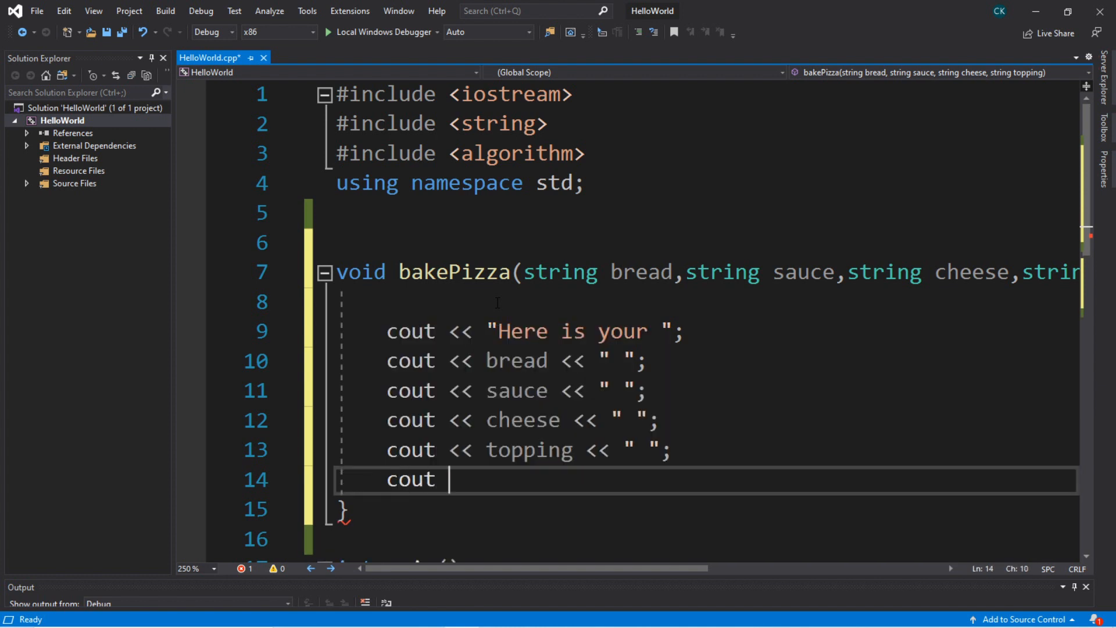
type("<<")
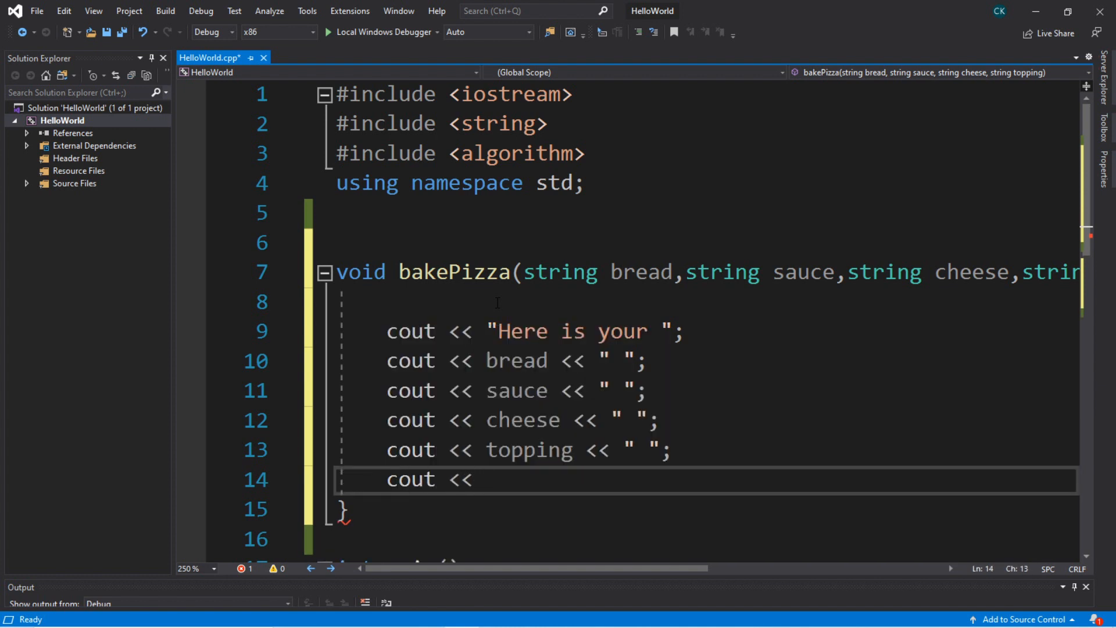
type("\" piz\"")
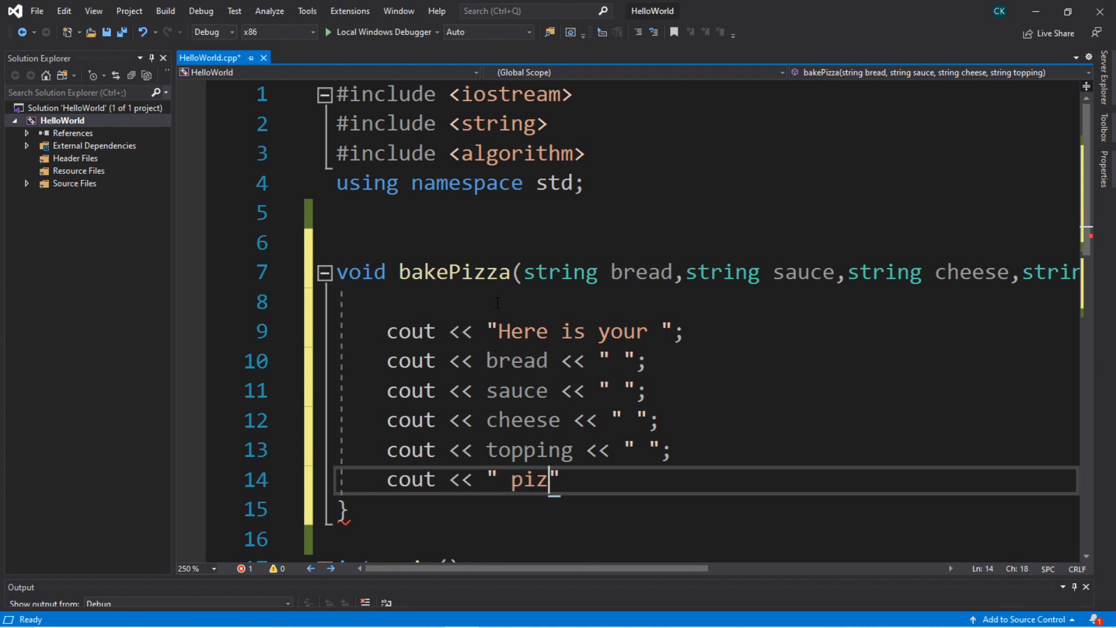
type("za")
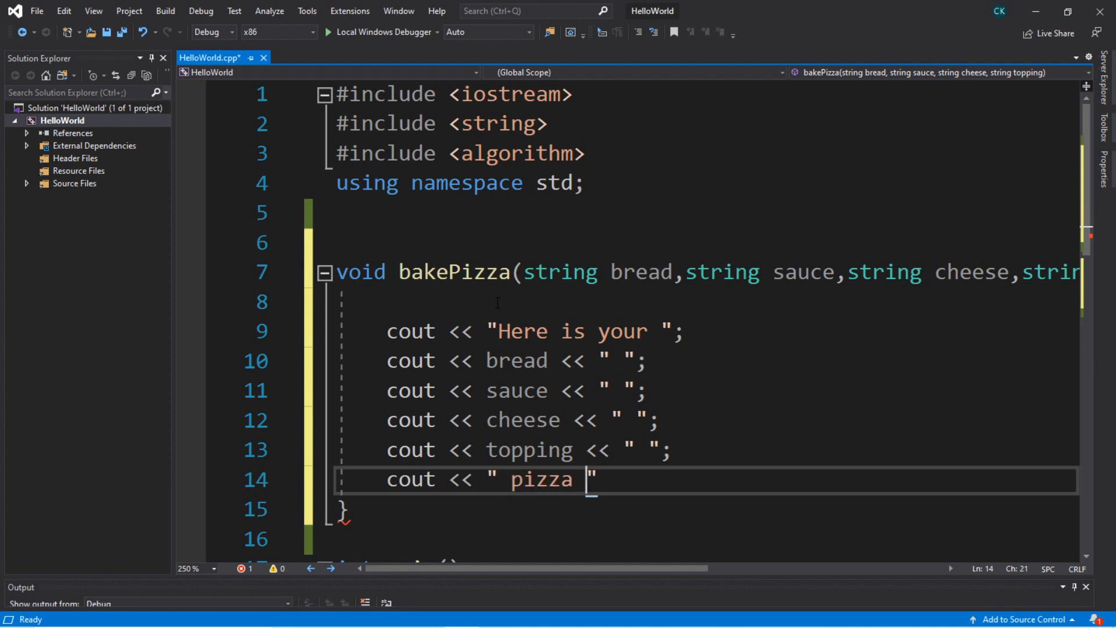
type(";")
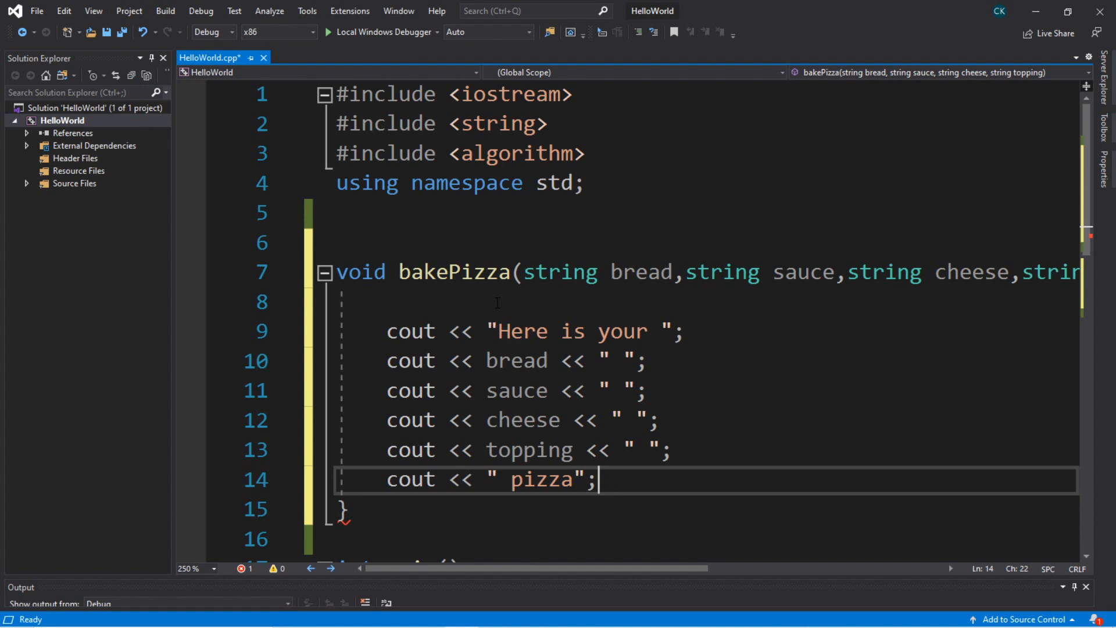
scroll("down", 3)
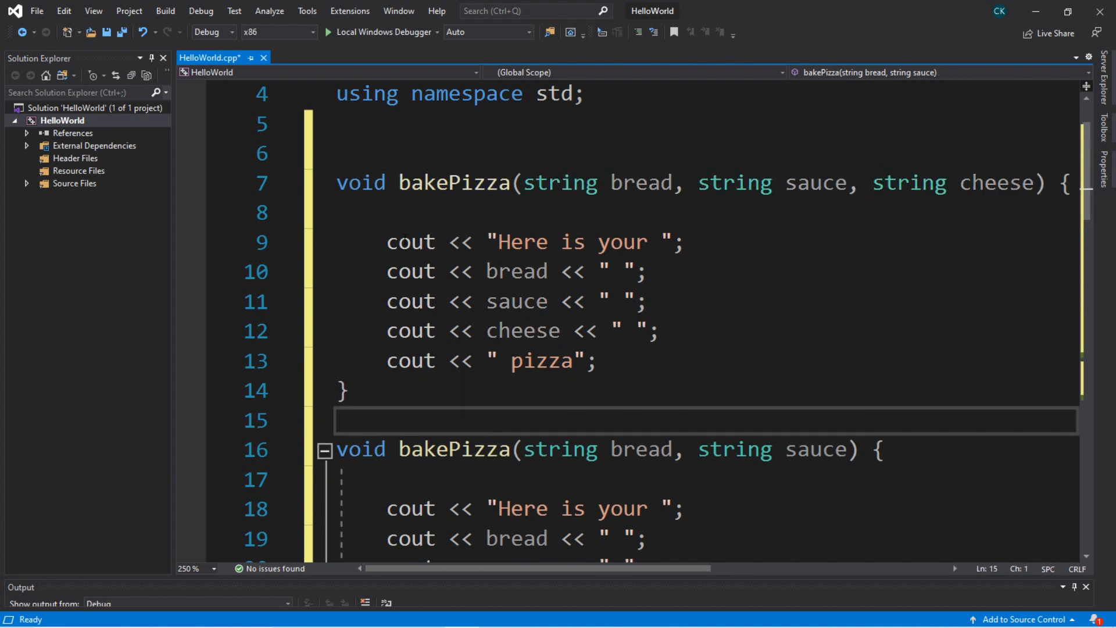
- Scroll through the code and place the caret on blank line 8
scroll("right", 3)
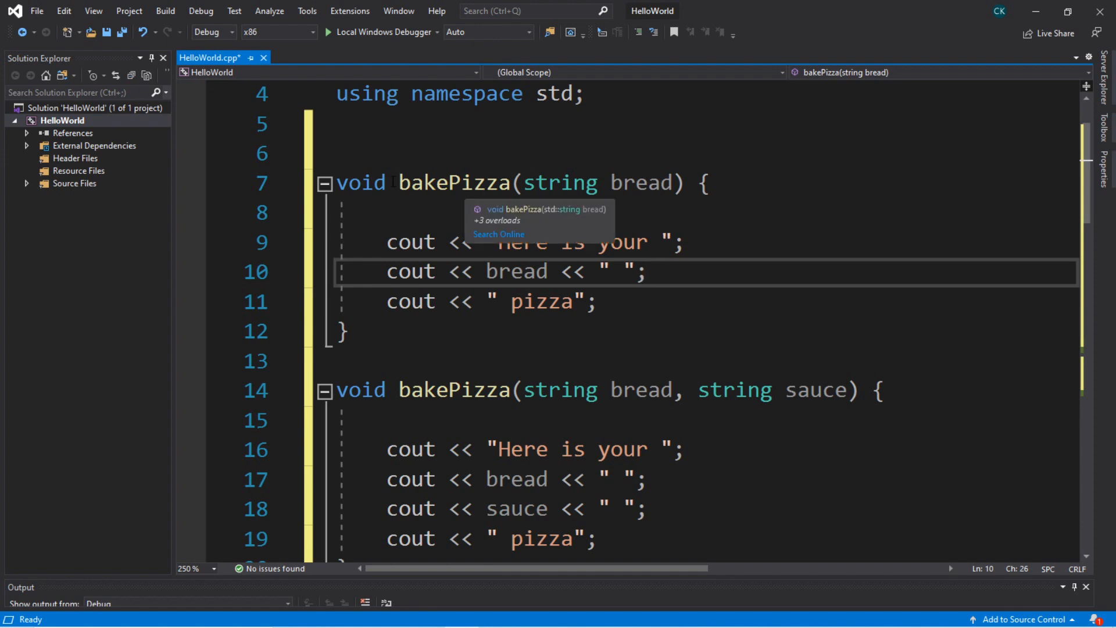
left_click(517, 214)
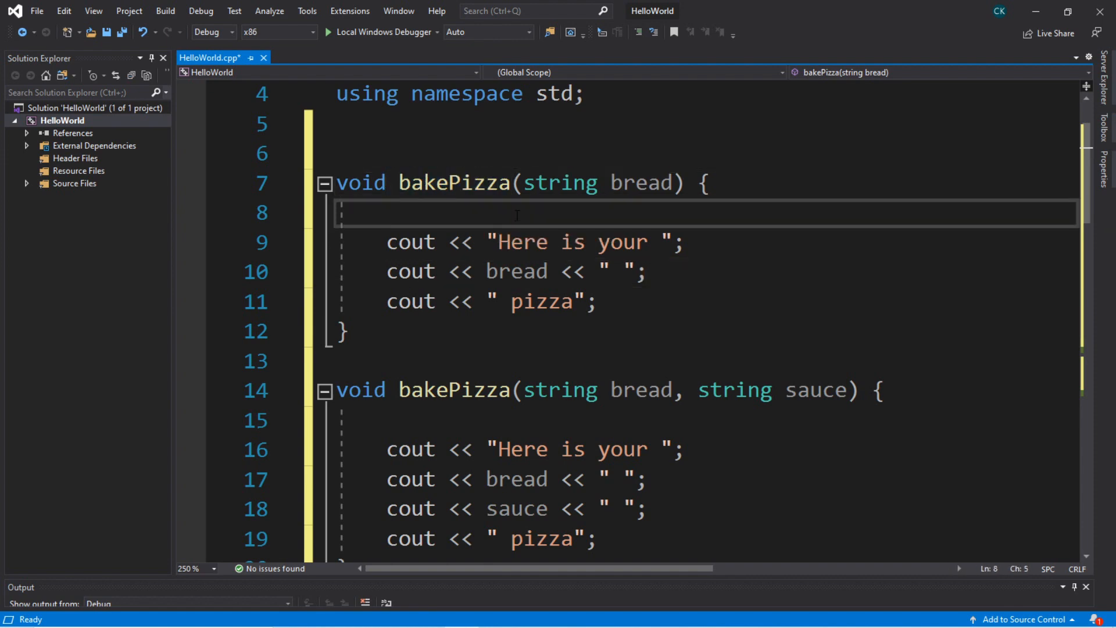
scroll("down", 3)
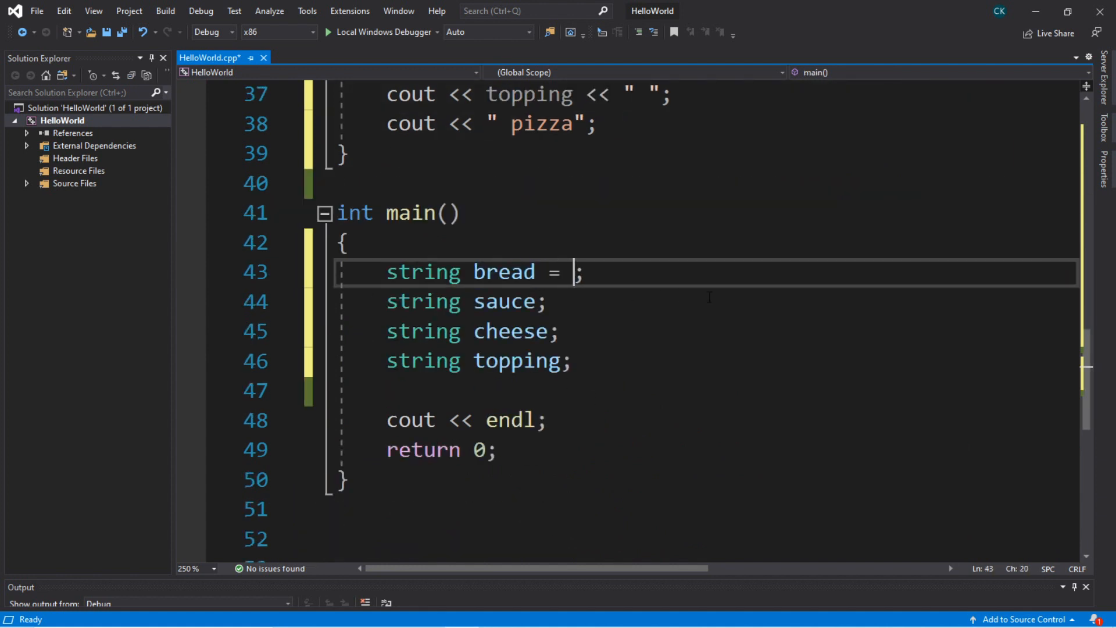
- Initialize bread, sauce, cheese, topping to "thicc crust", "marinara", "mozzerella", "pepperoni"
type("\"thic")
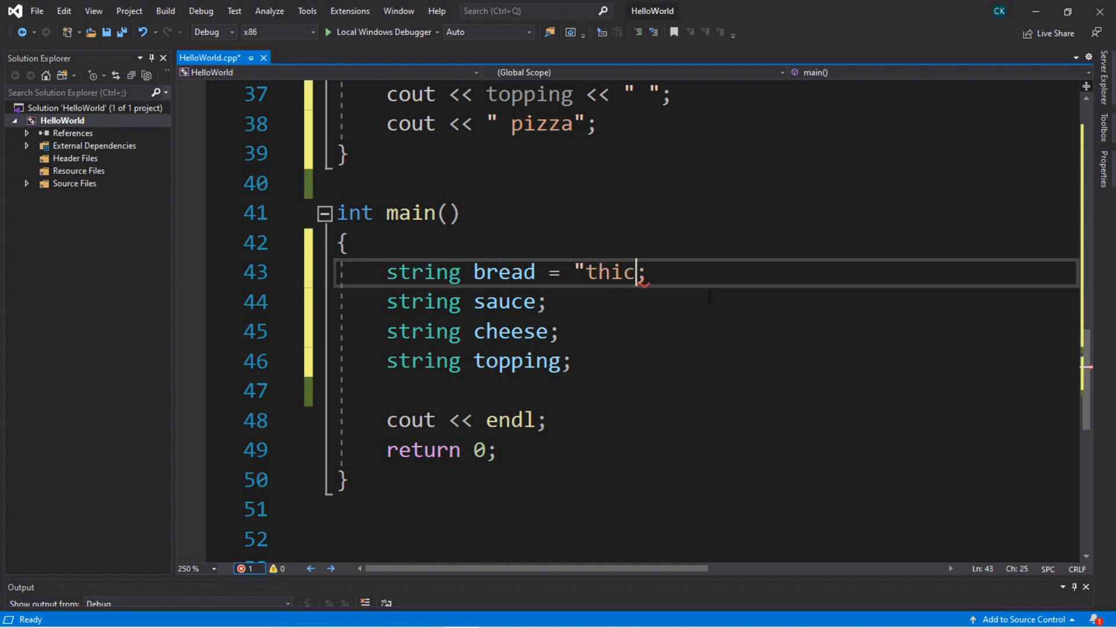
type("c crust")
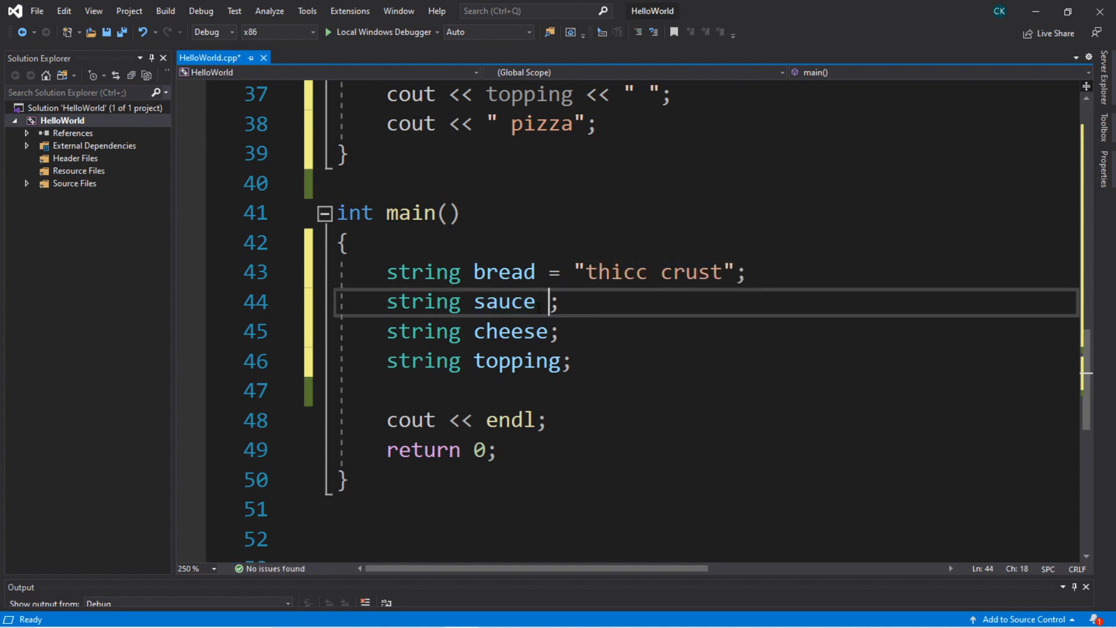
type("= \"\"")
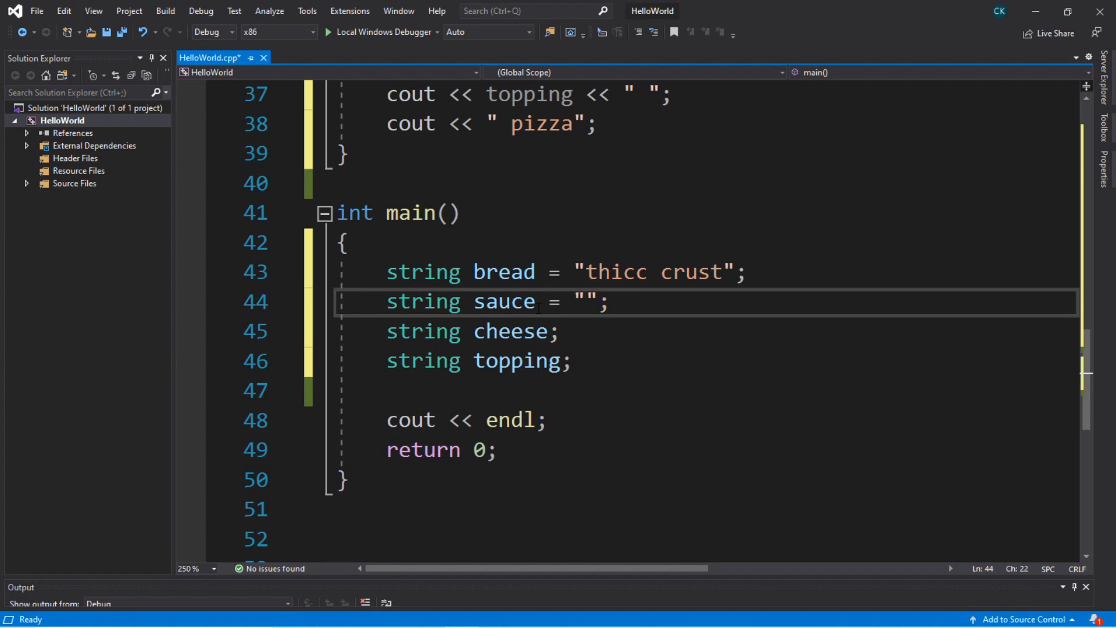
type("marinara")
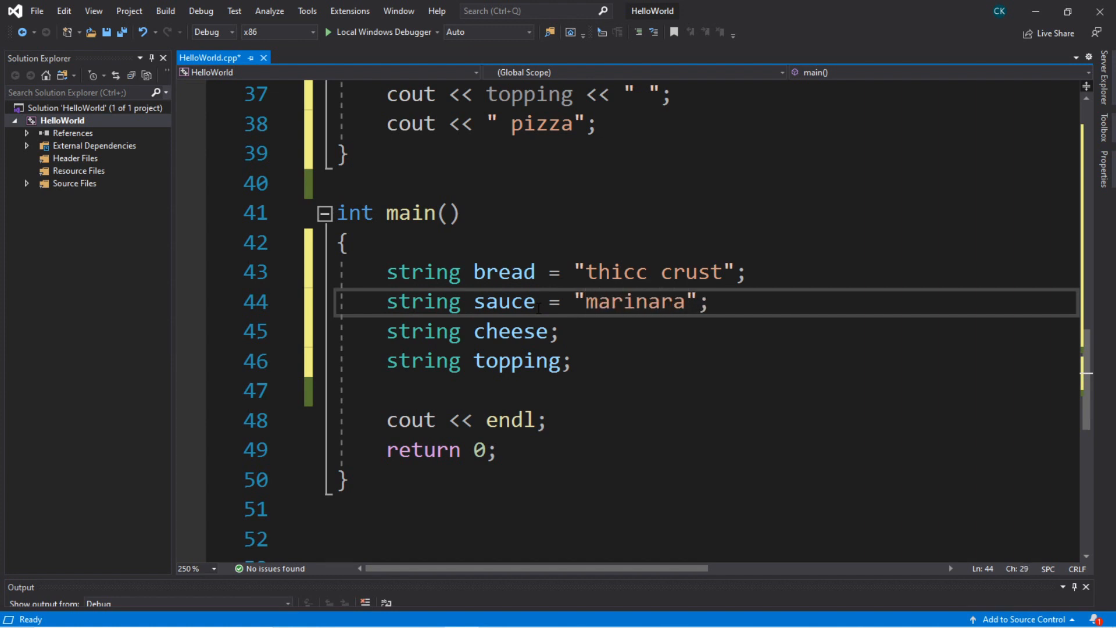
double_click(509, 332)
type(" = \"")
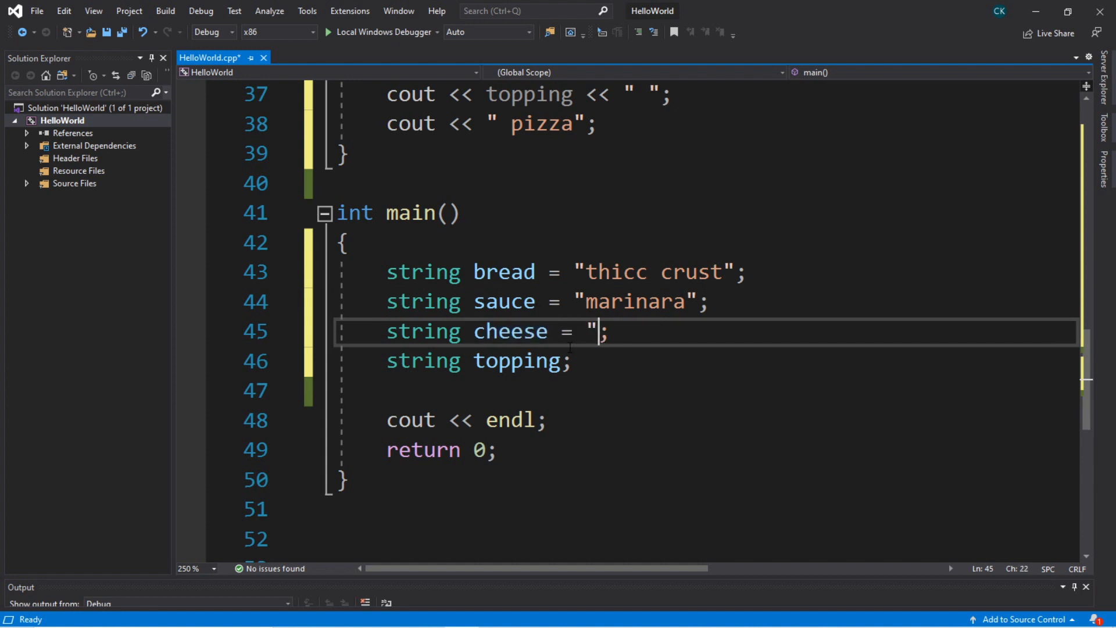
type("m\"")
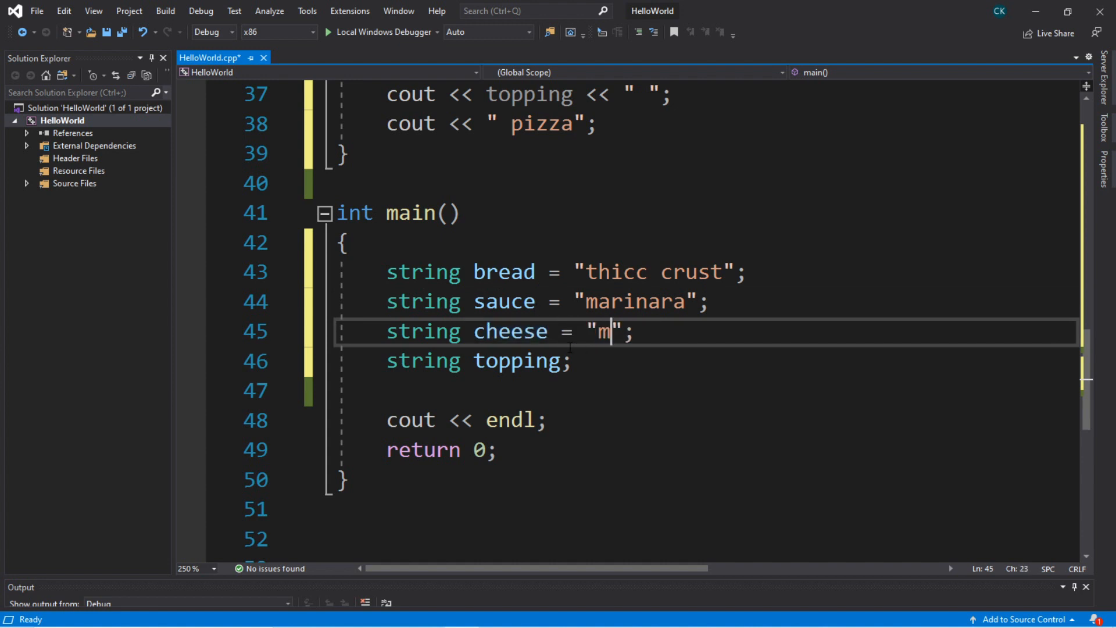
type("ozzerella")
left_click(708, 361)
type(" = \"")
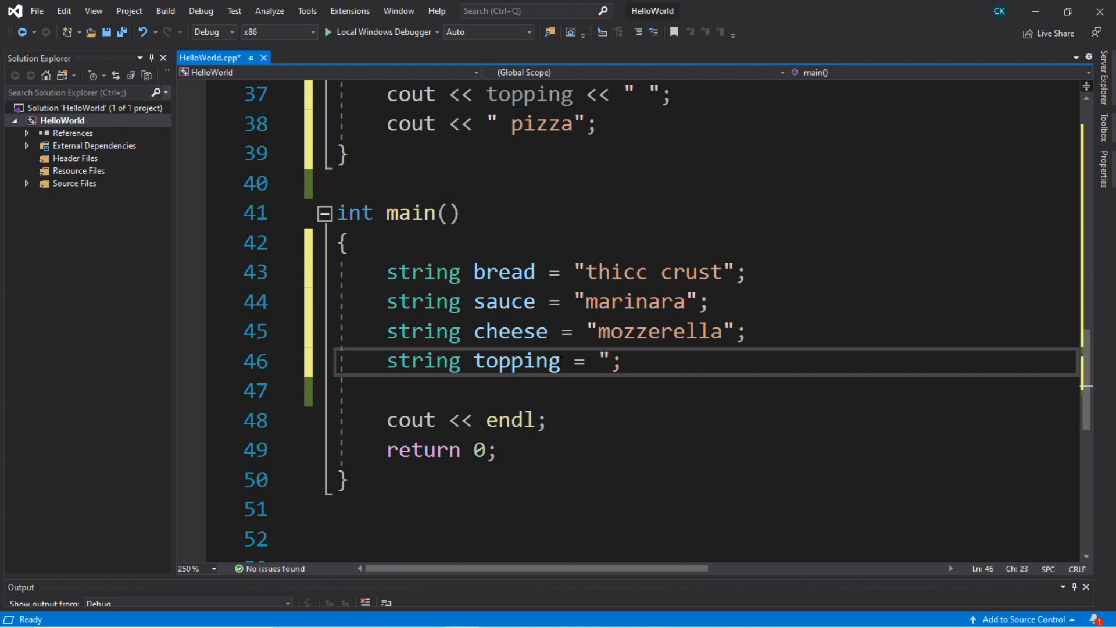
type("pepperoni\"")
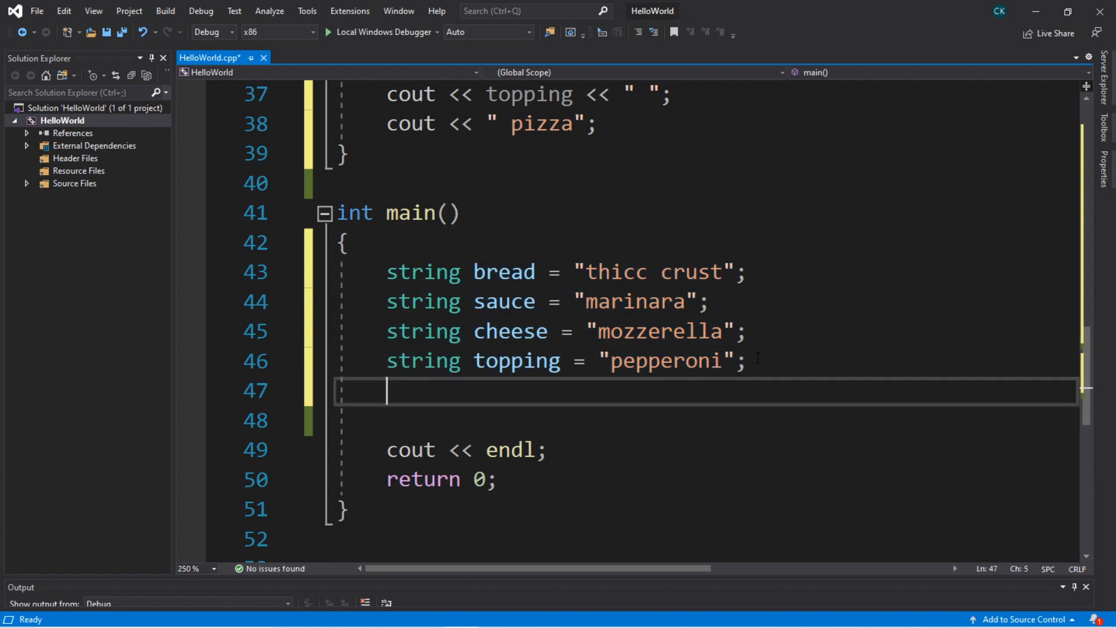
- Add the call bakePizza(bread, sauce, cheese); to main
type("bakePizz")
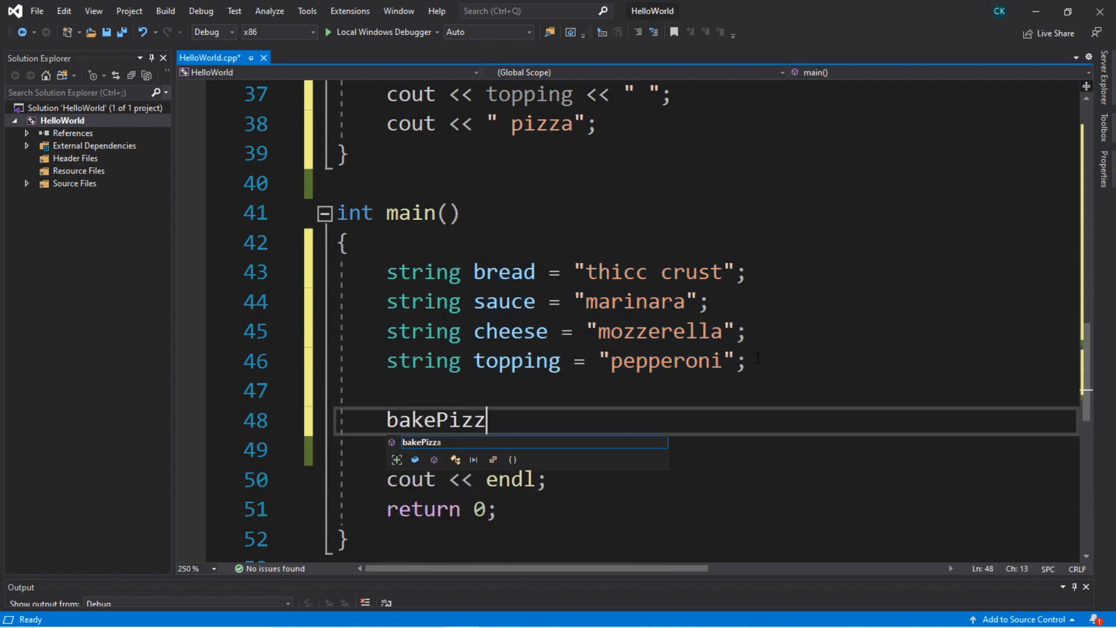
type("a();")
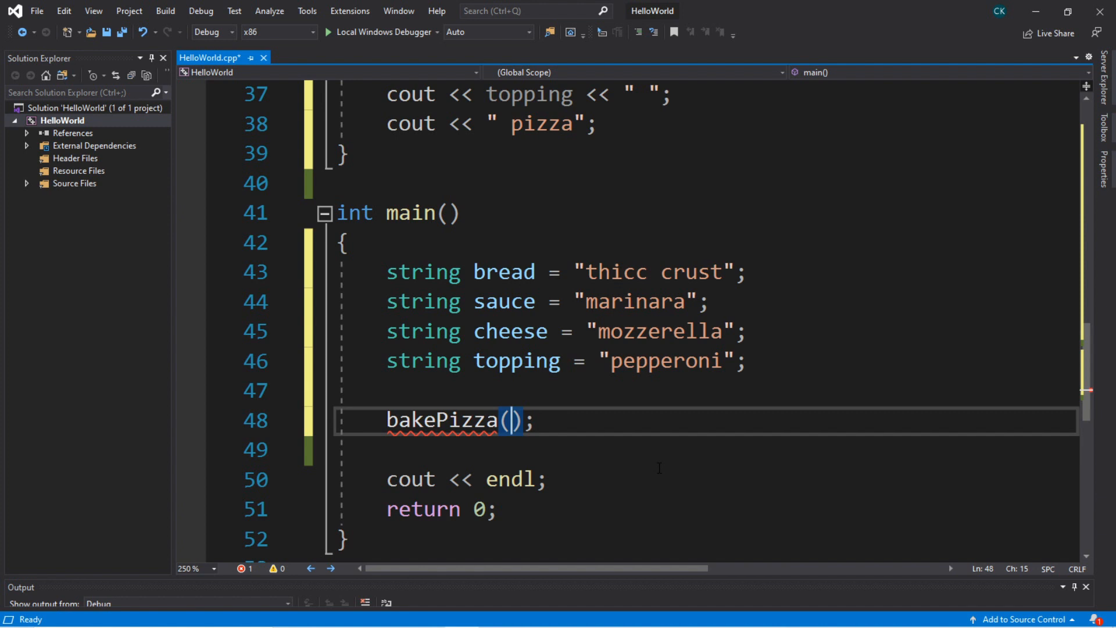
type("bread")
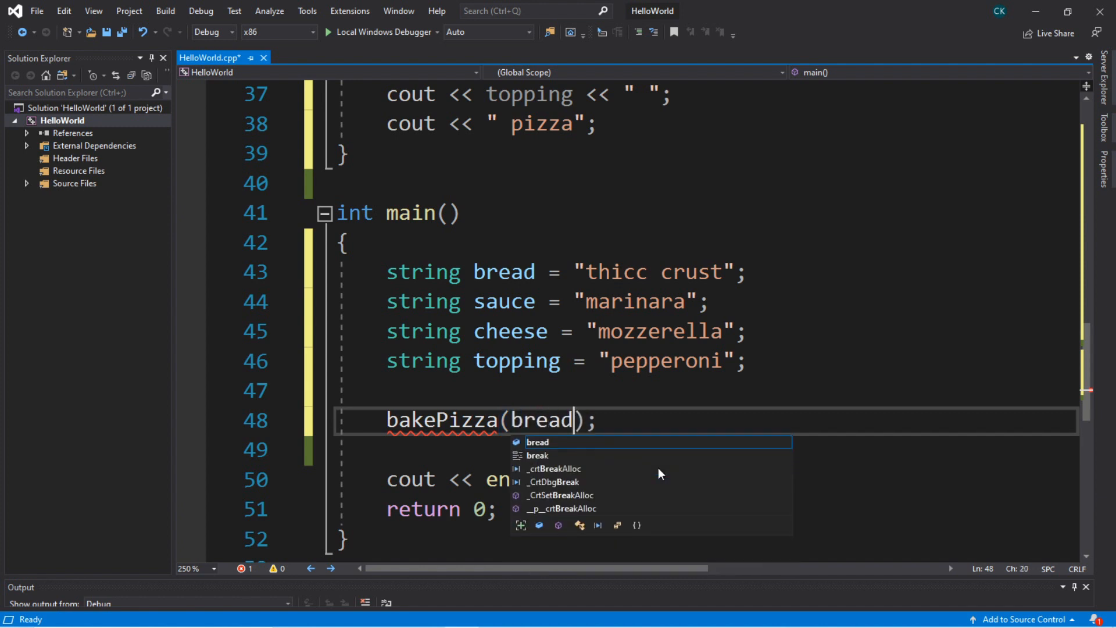
type(",sauce")
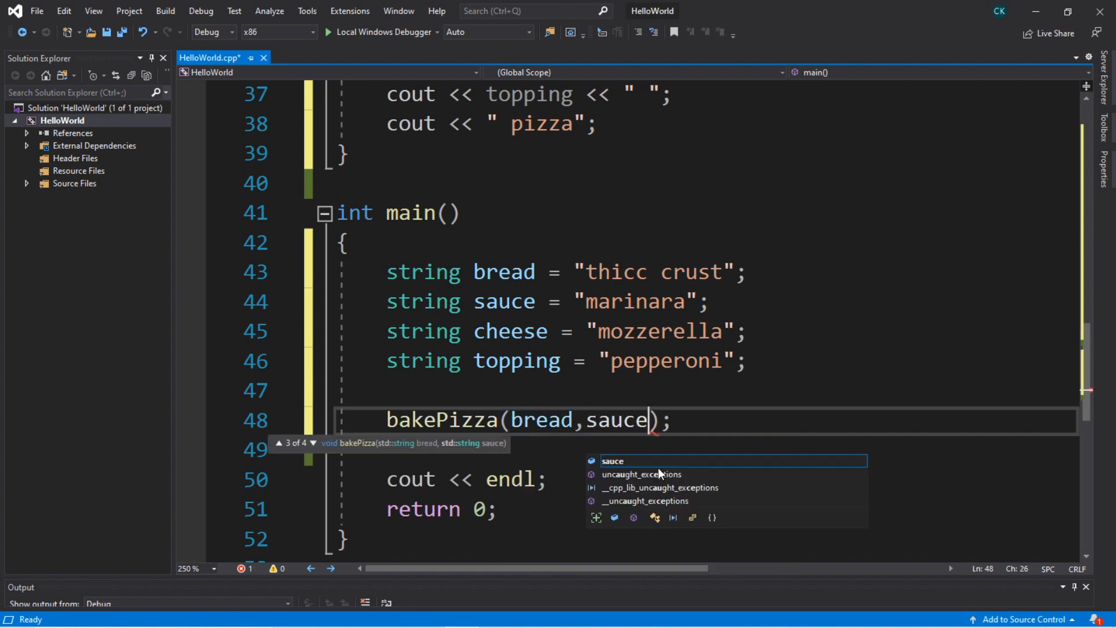
type(",cheese")
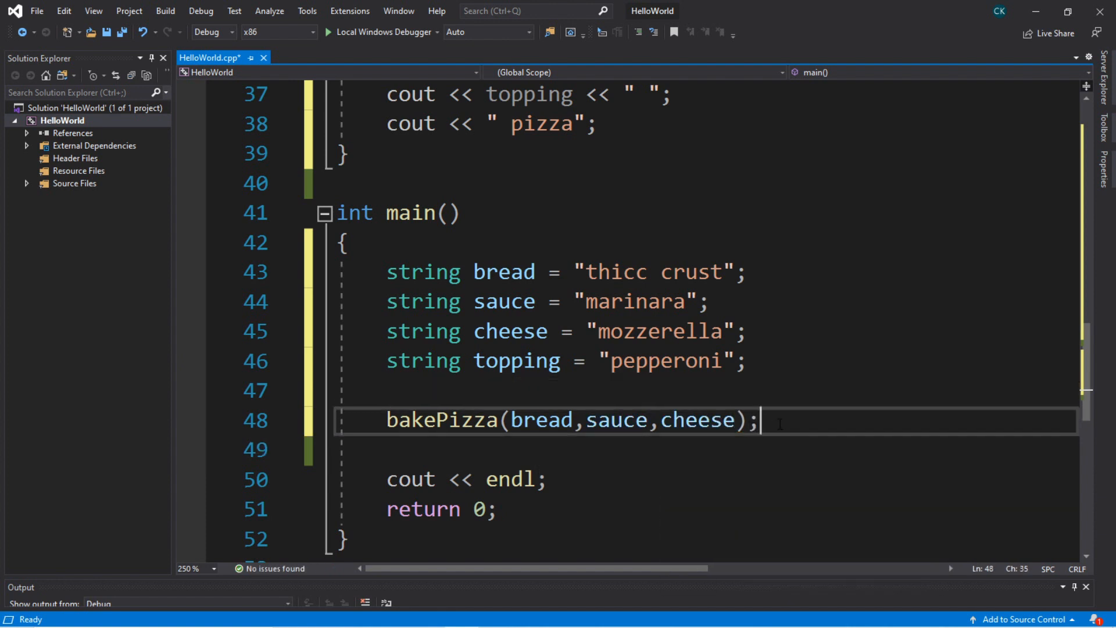
double_click(542, 420)
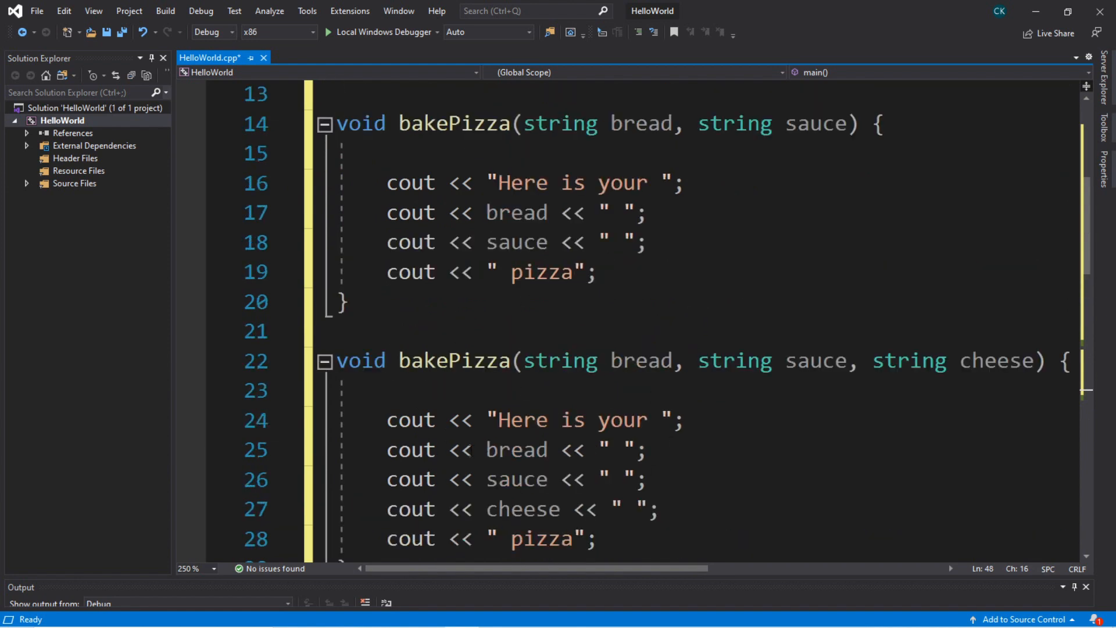
scroll("down", 3)
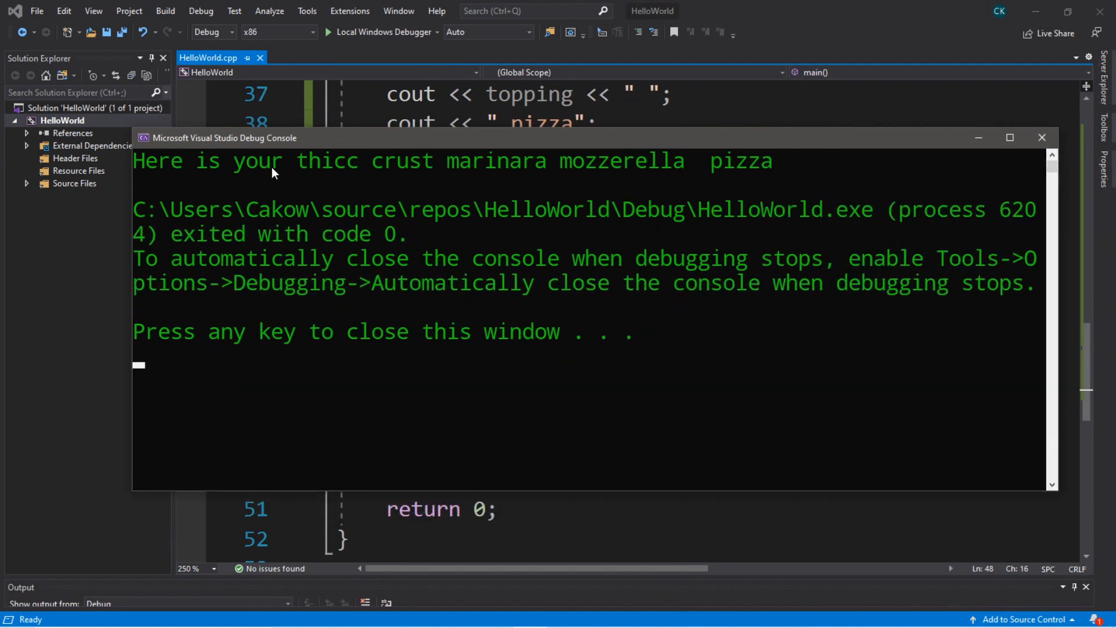
mouse_move(629, 181)
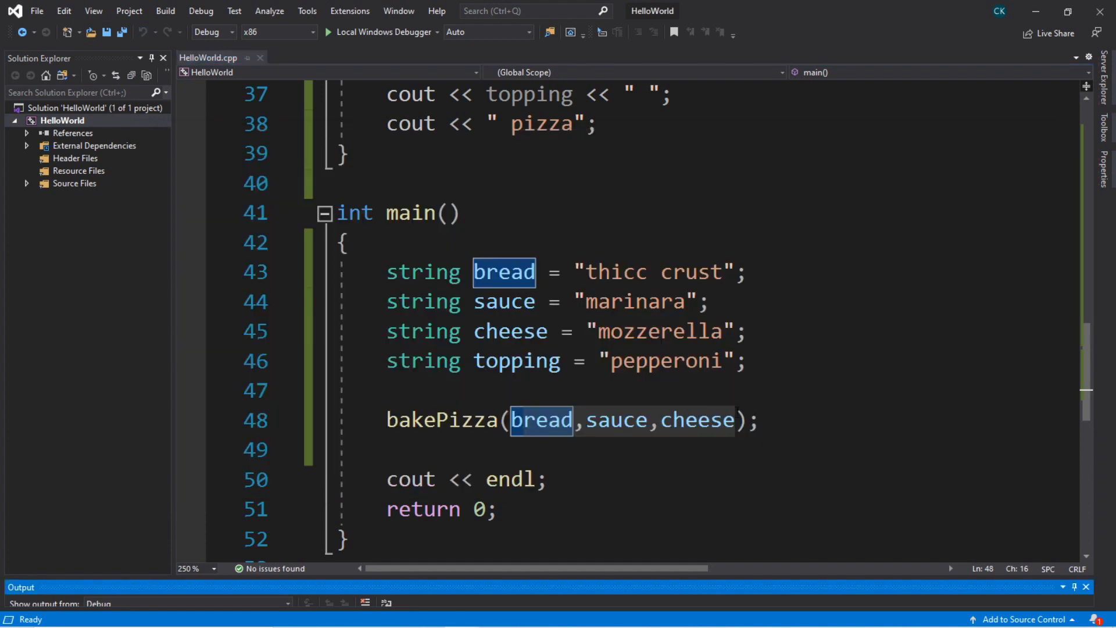
- Add topping as a fourth argument to the bakePizza call
type(",toop")
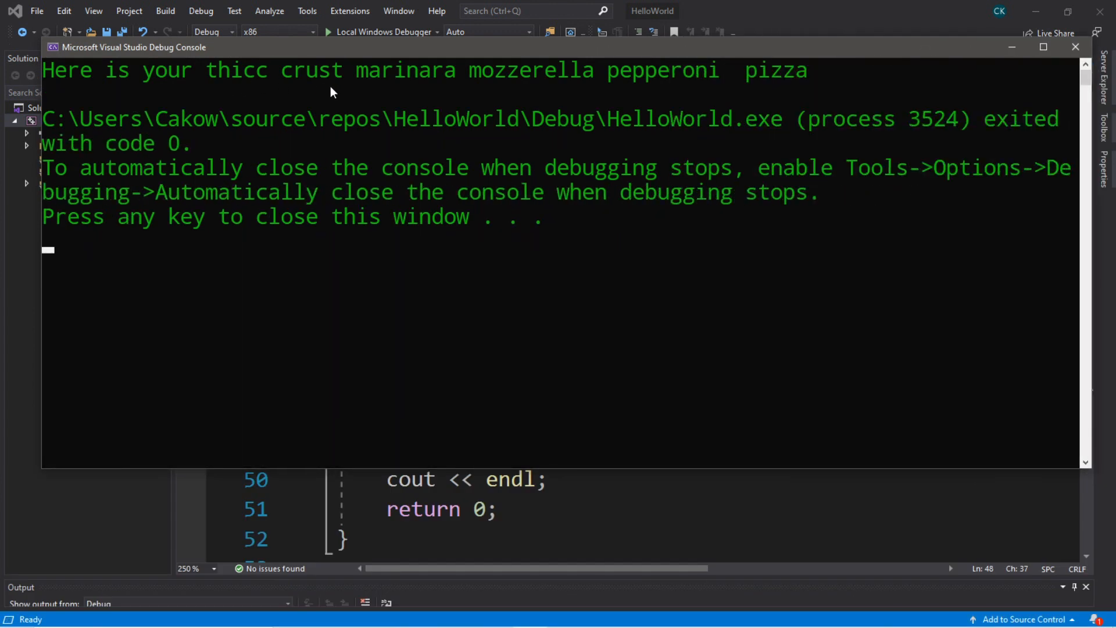
mouse_move(853, 92)
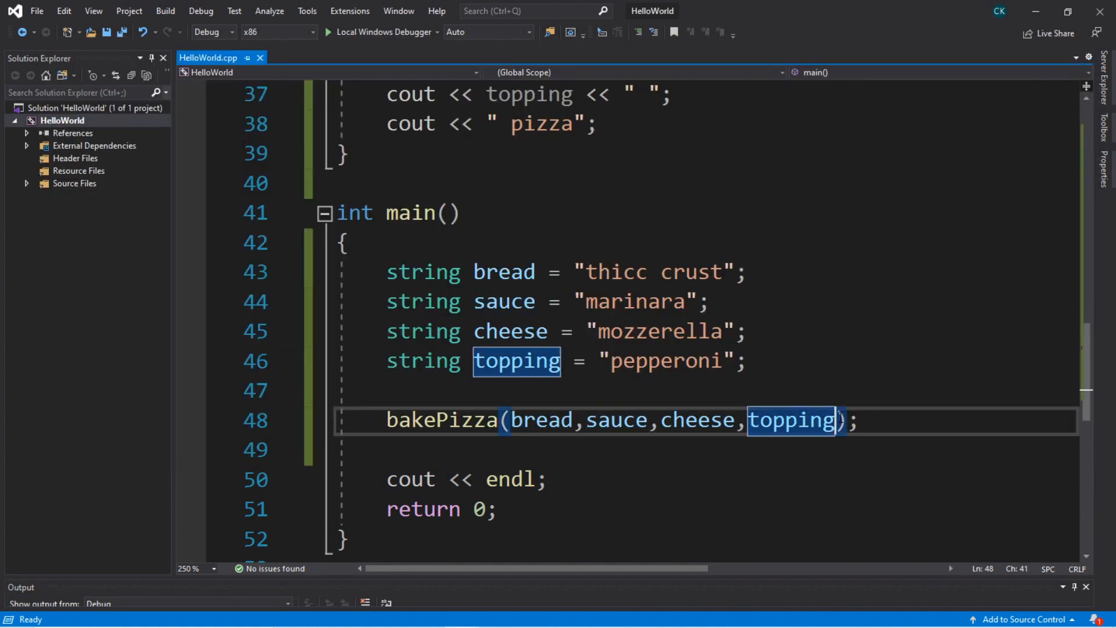
key("Delete")
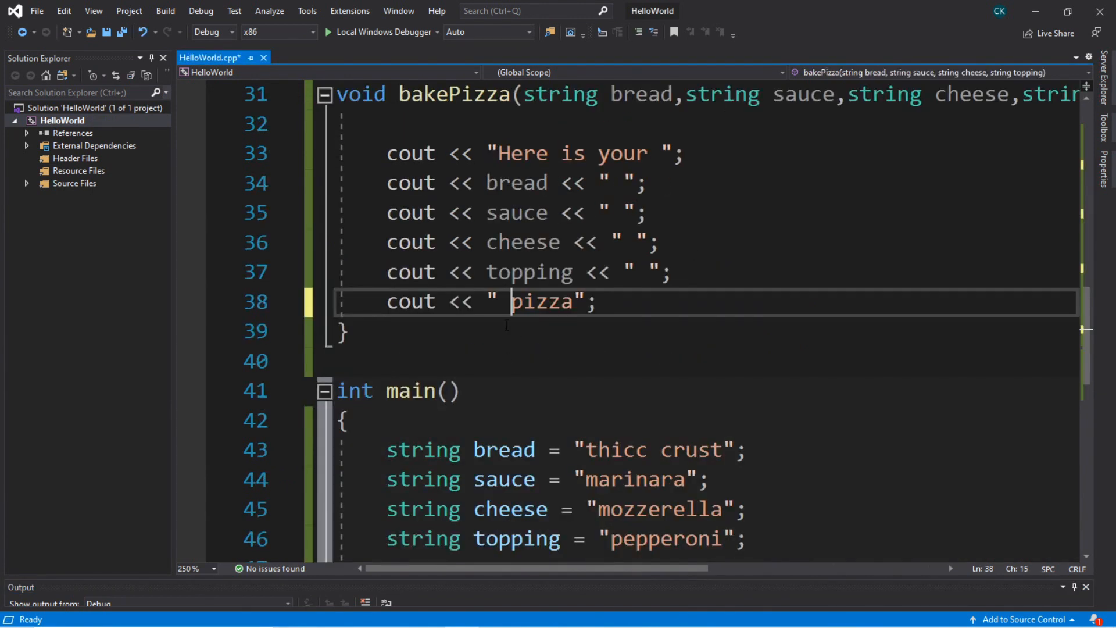
- Delete the leading space before "pizza" and select the four-ingredient bakePizza name
key("Backspace")
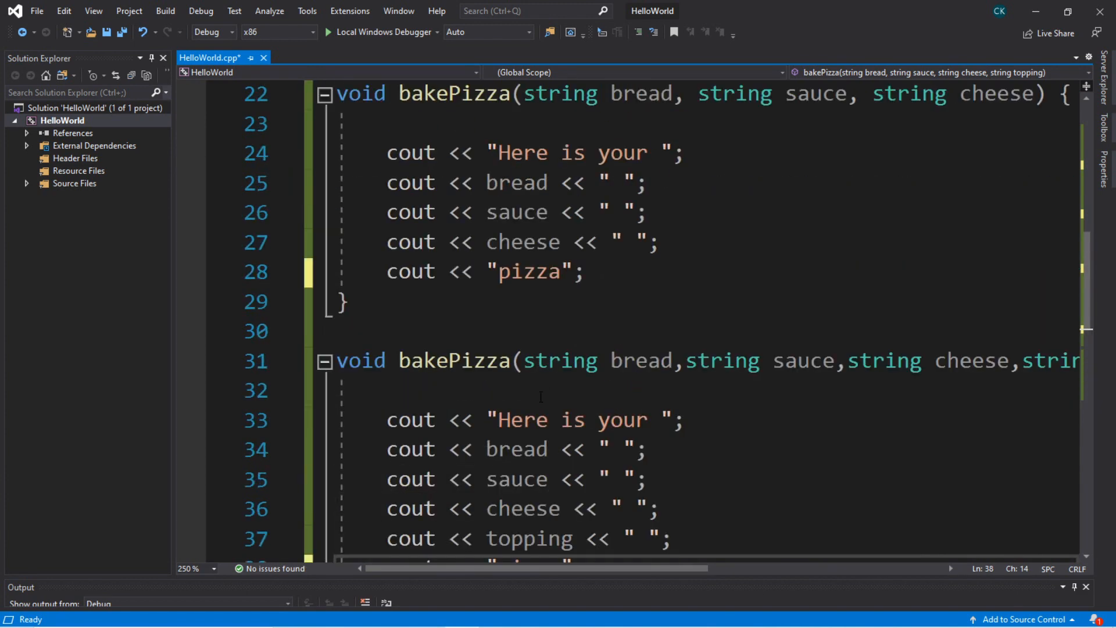
left_click(398, 361)
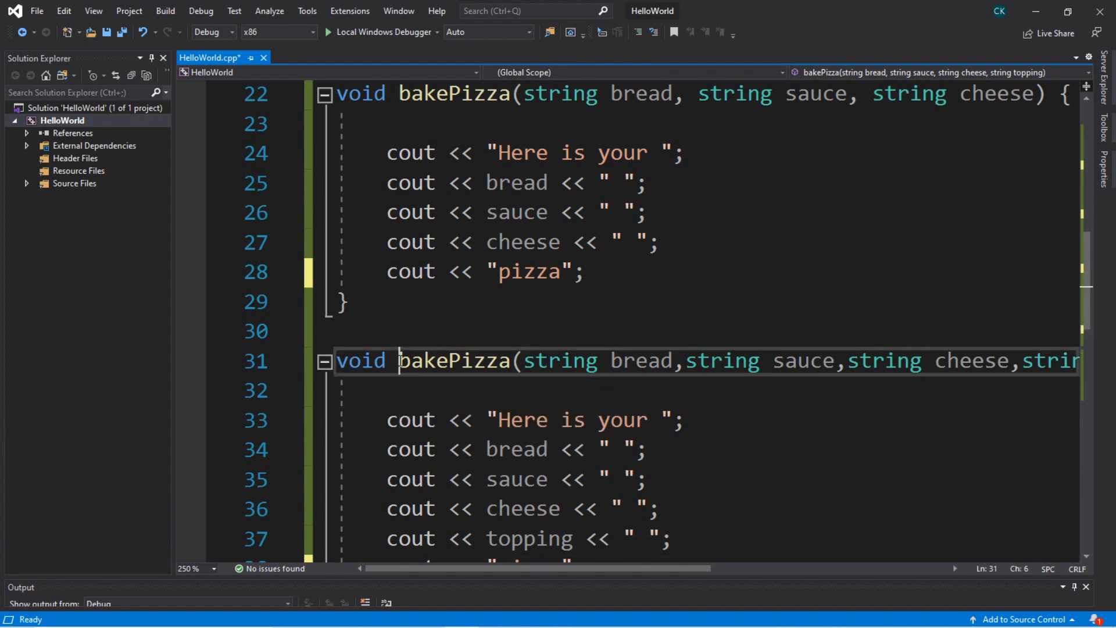
double_click(453, 359)
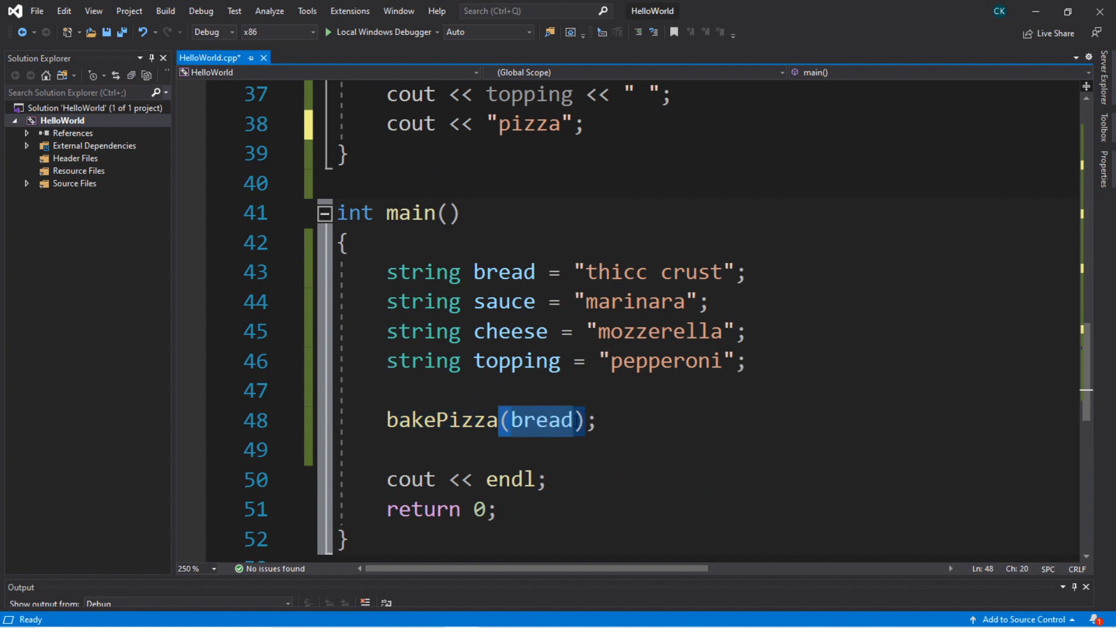
- Review the bakePizza(bread) call in main and scroll through the four-parameter overload
left_click(598, 419)
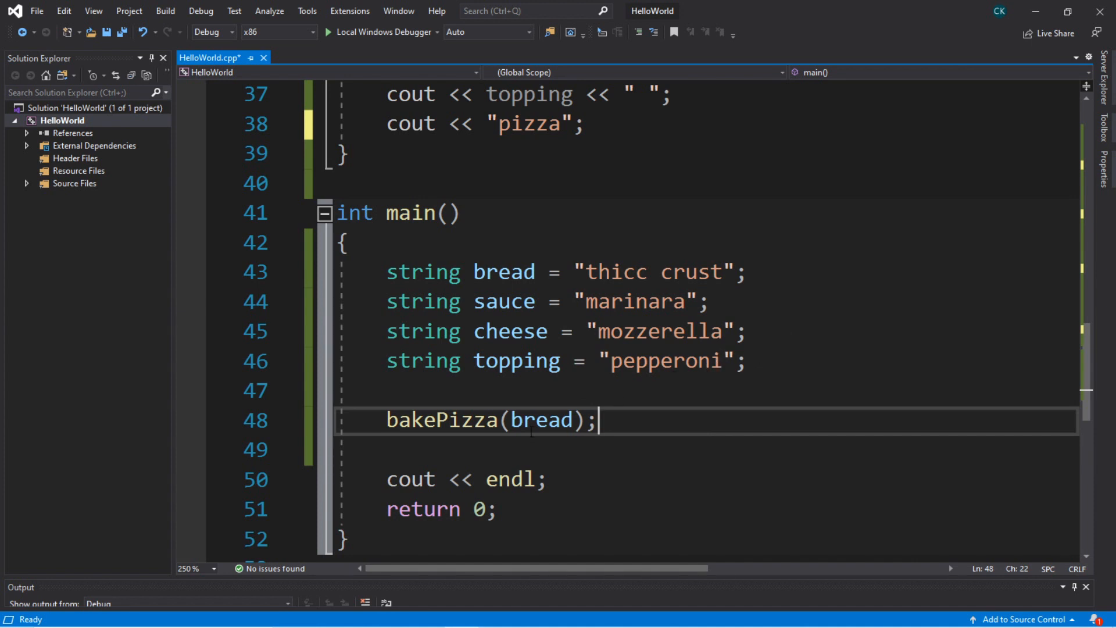
double_click(441, 420)
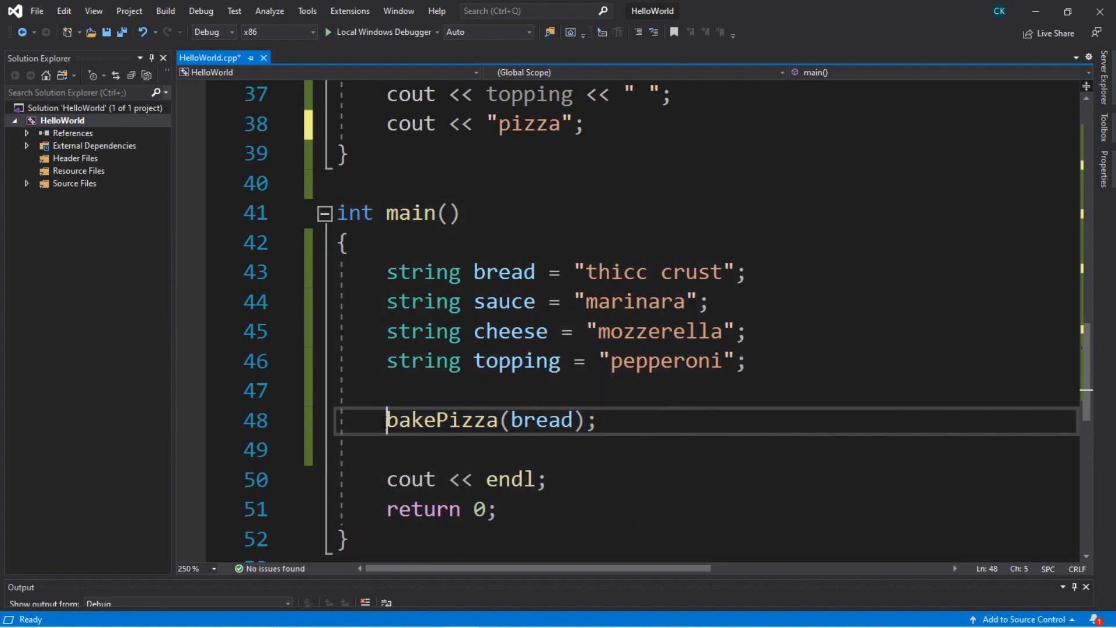
double_click(541, 420)
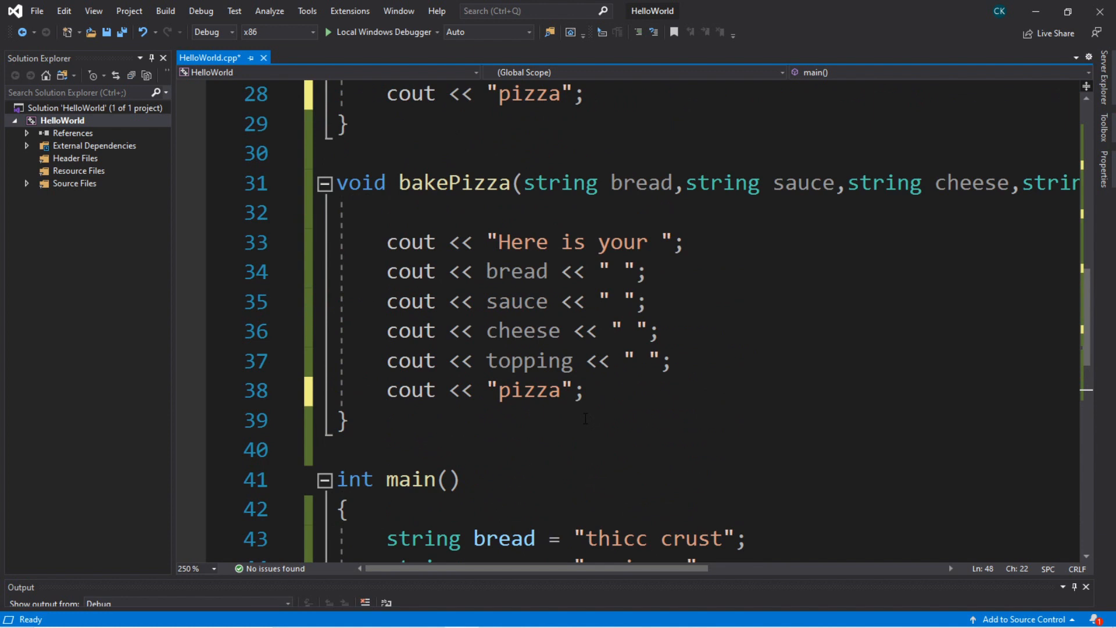
scroll("down", 3)
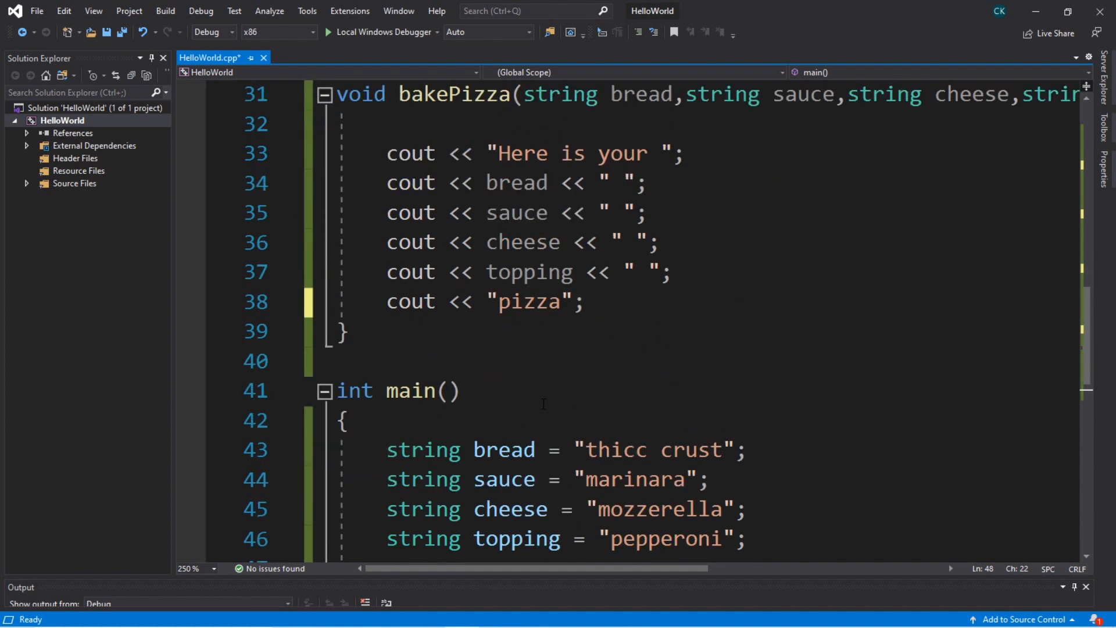